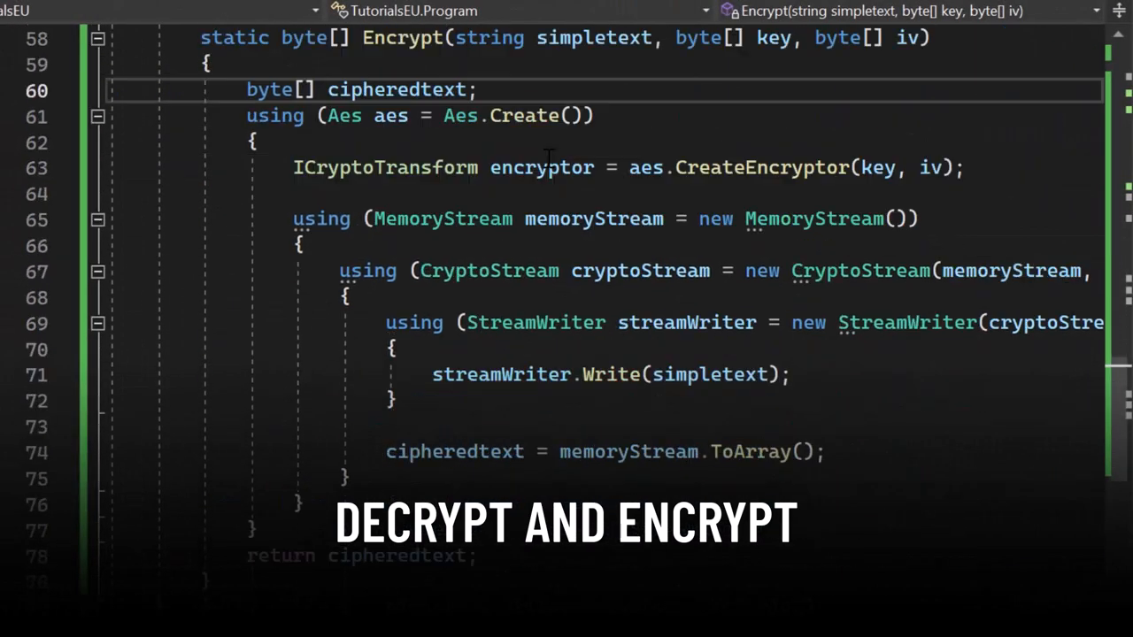
mouse_move(593, 219)
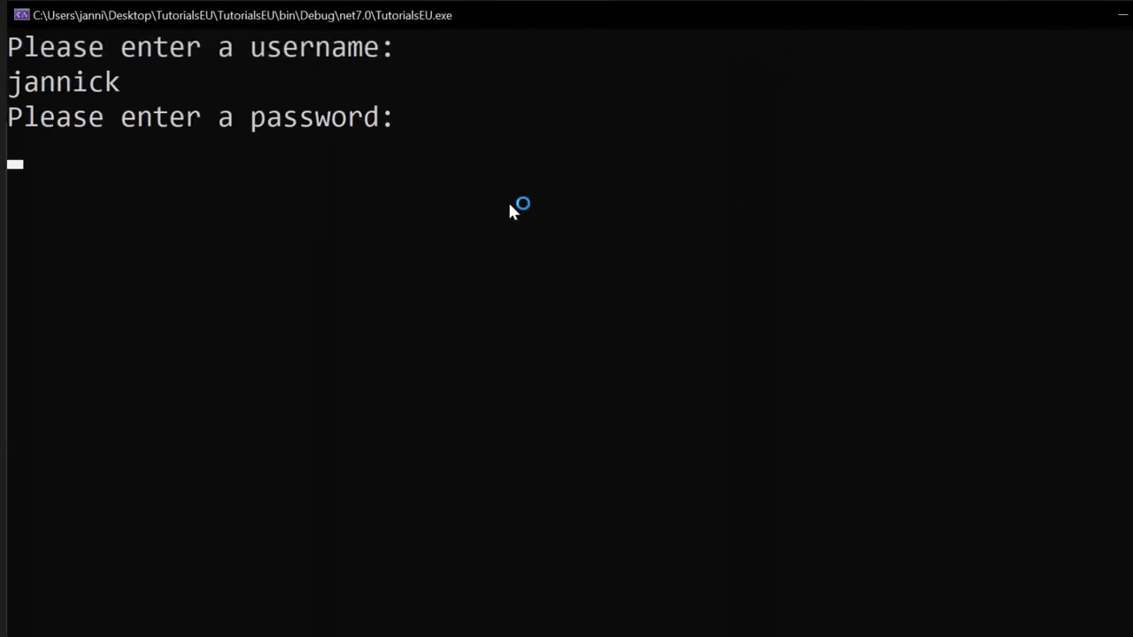
type("test")
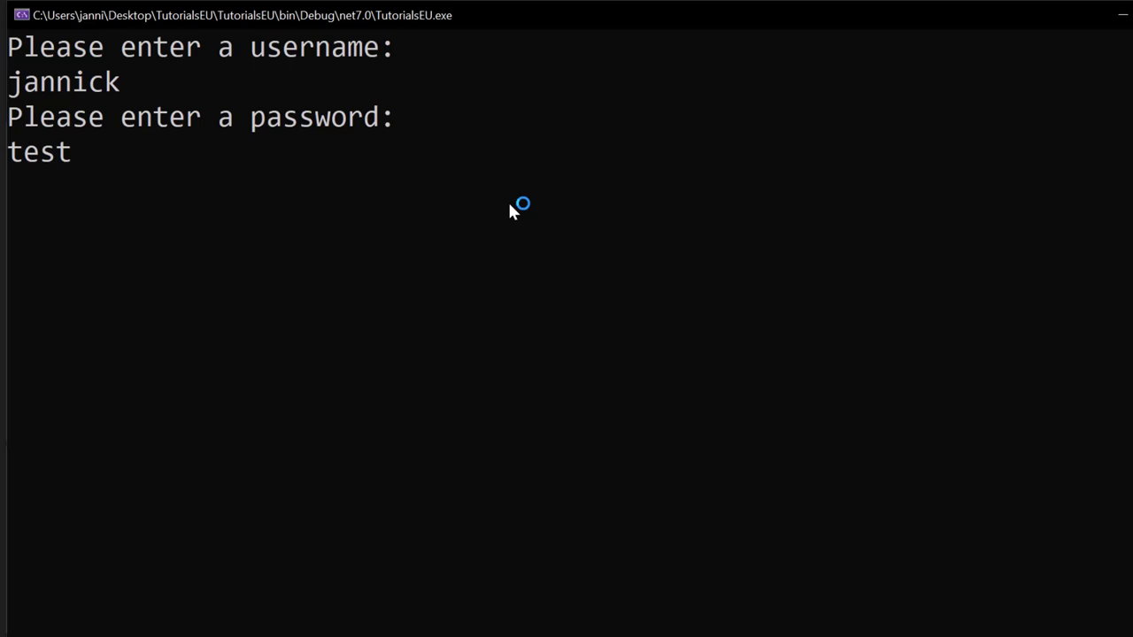
key("enter")
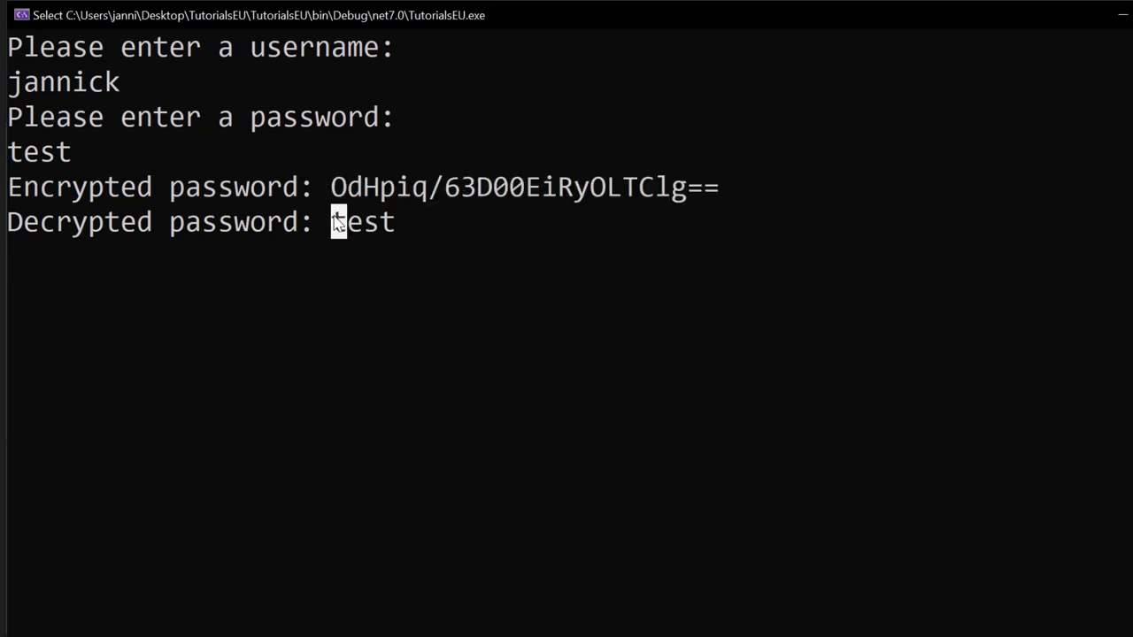
left_click_drag(331, 223, 396, 222)
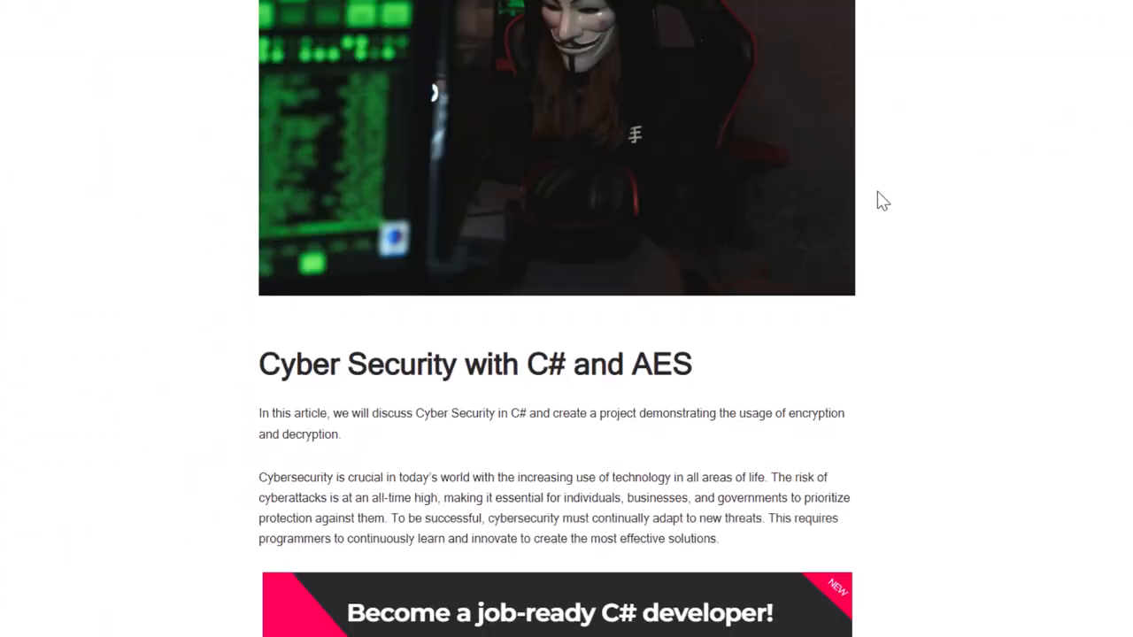
scroll("down", 3)
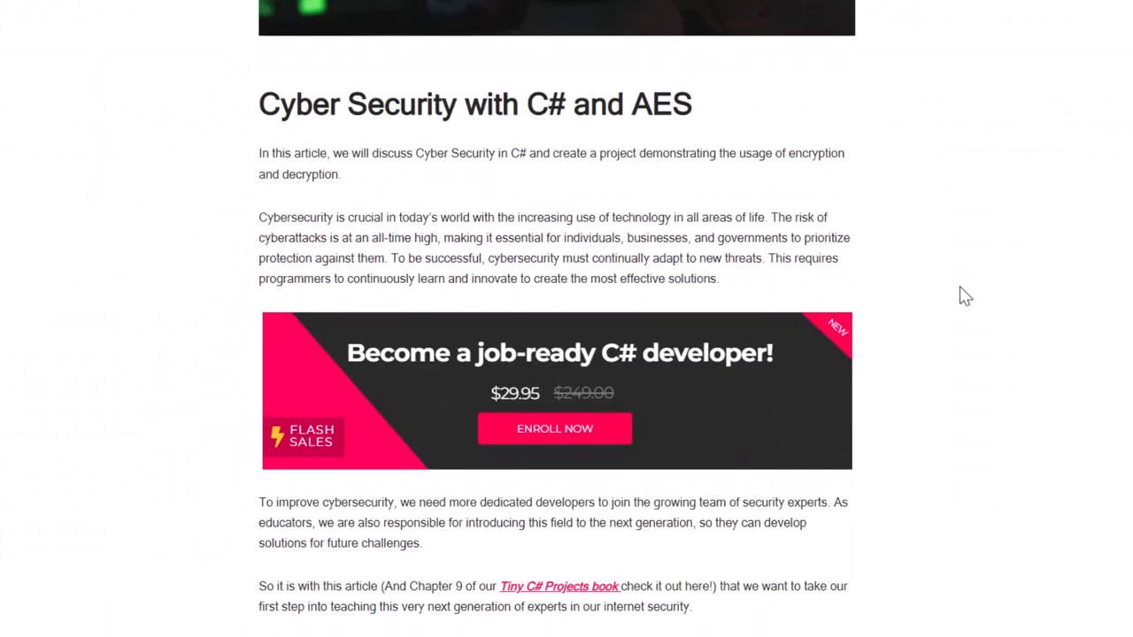
scroll("down", 3)
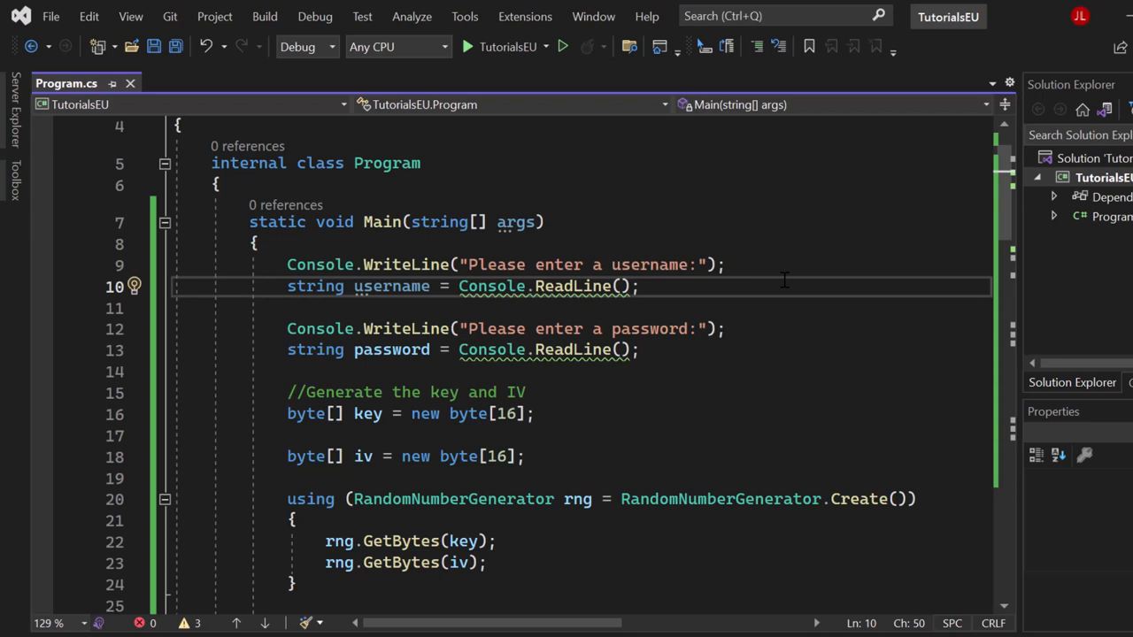
left_click(640, 286)
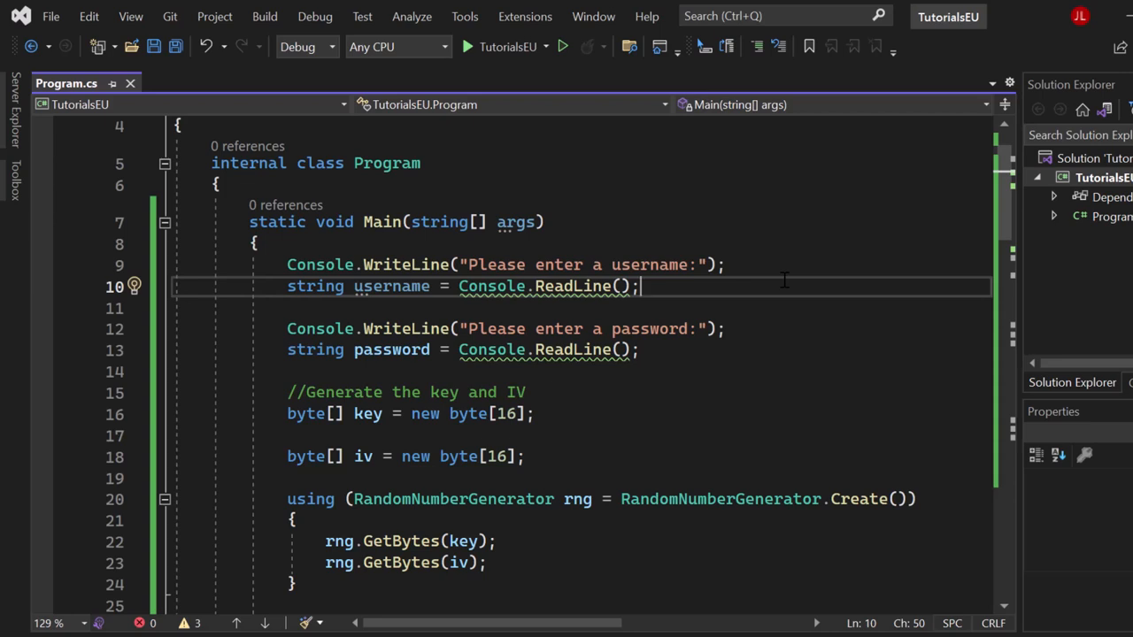
mouse_move(759, 322)
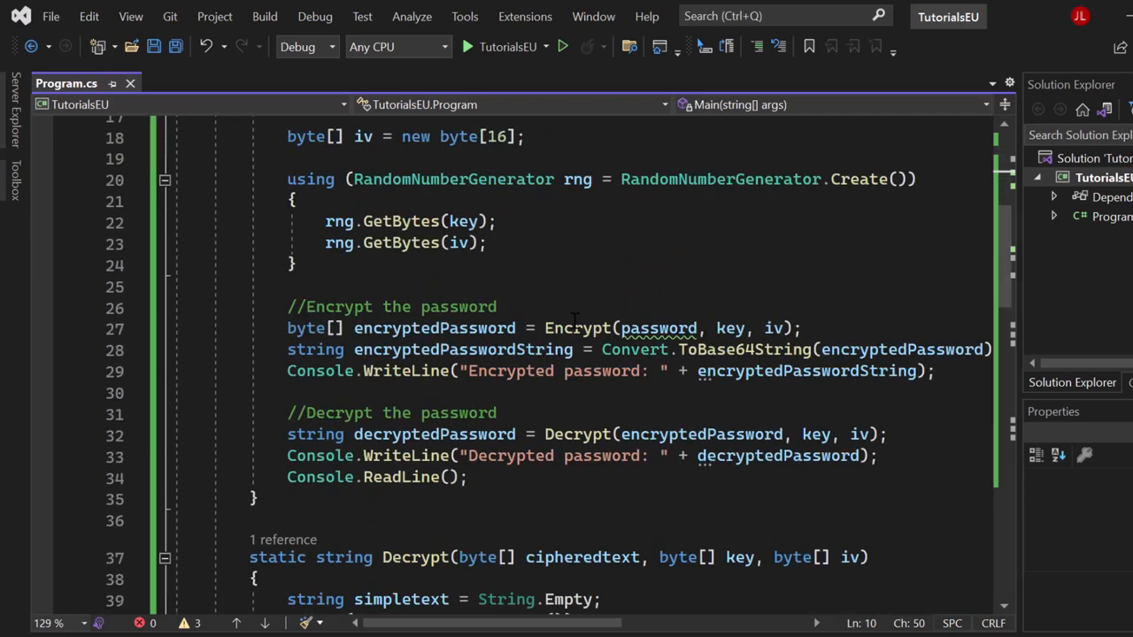
scroll("down", 3)
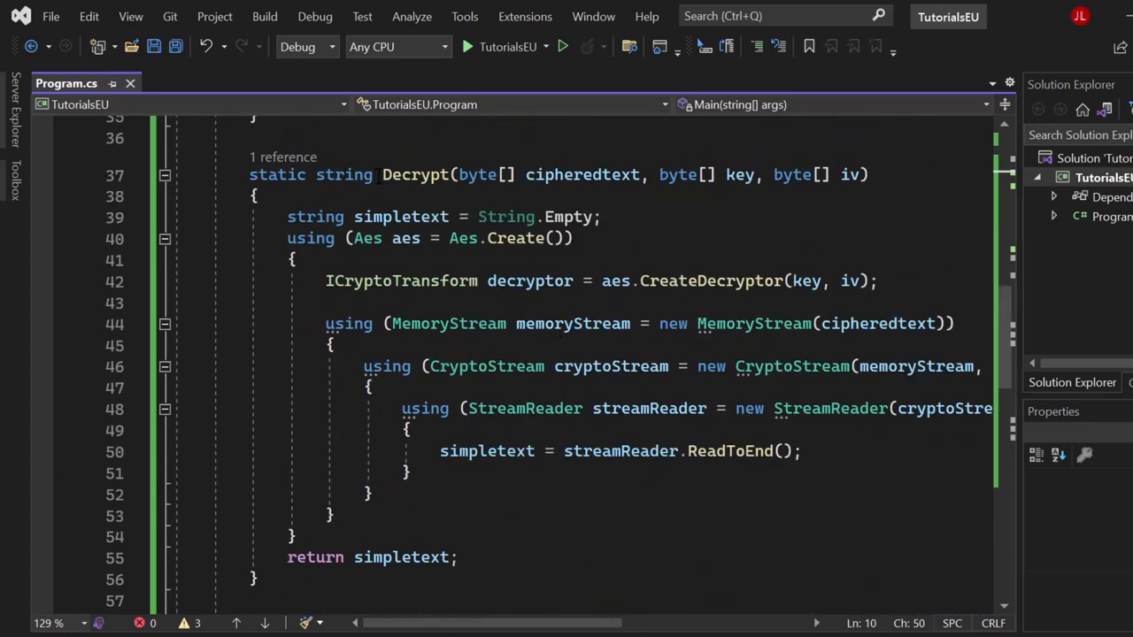
scroll("down", 3)
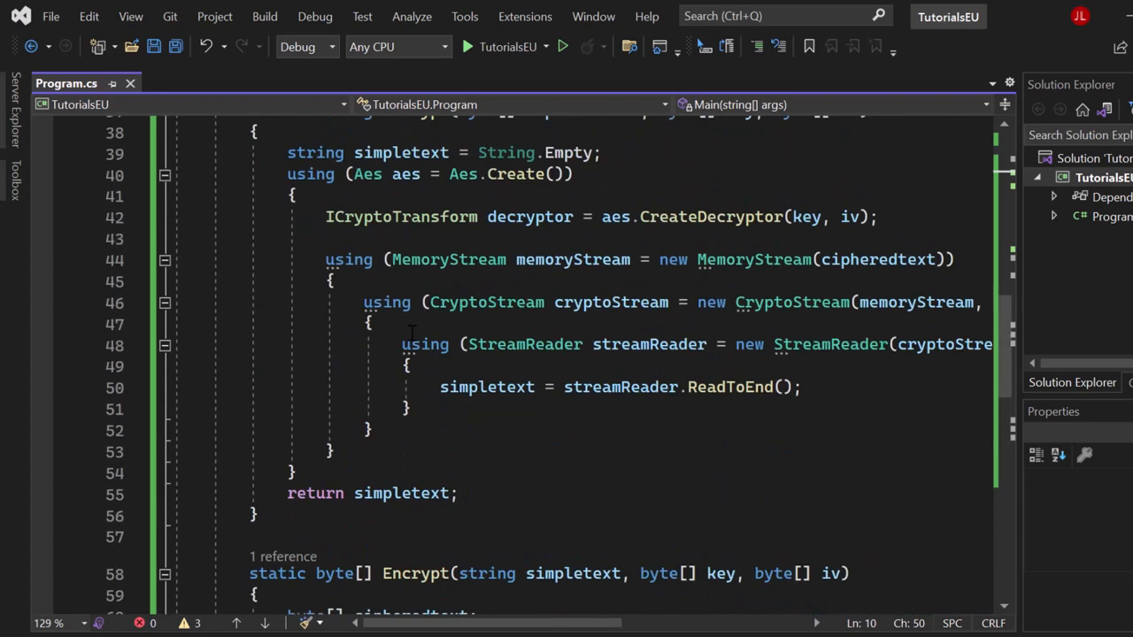
scroll("down", 3)
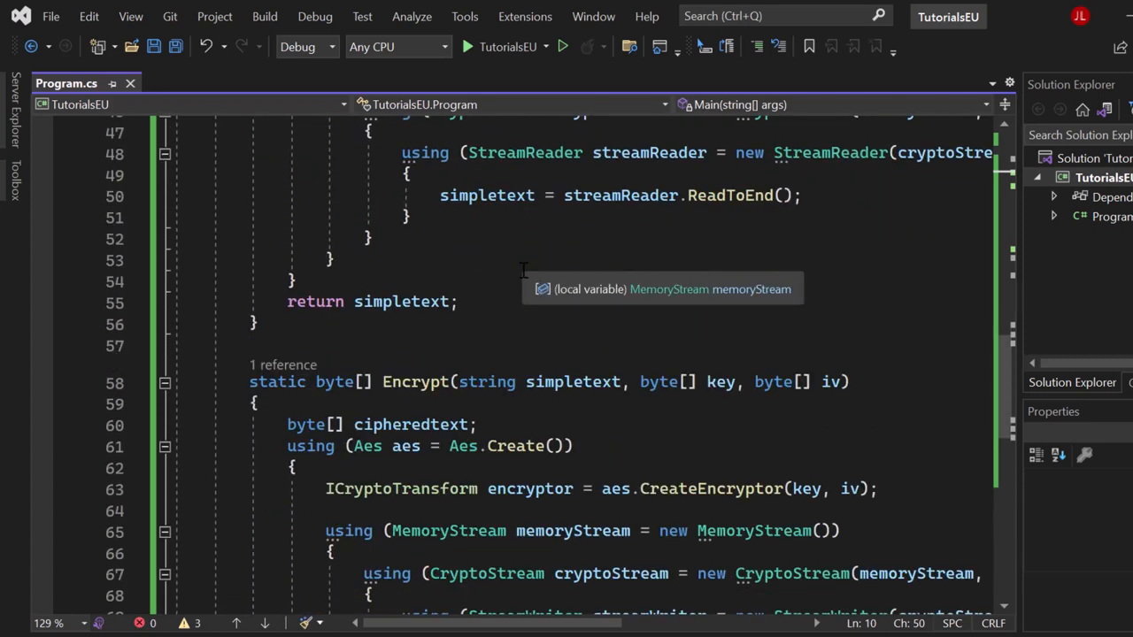
scroll("down", 3)
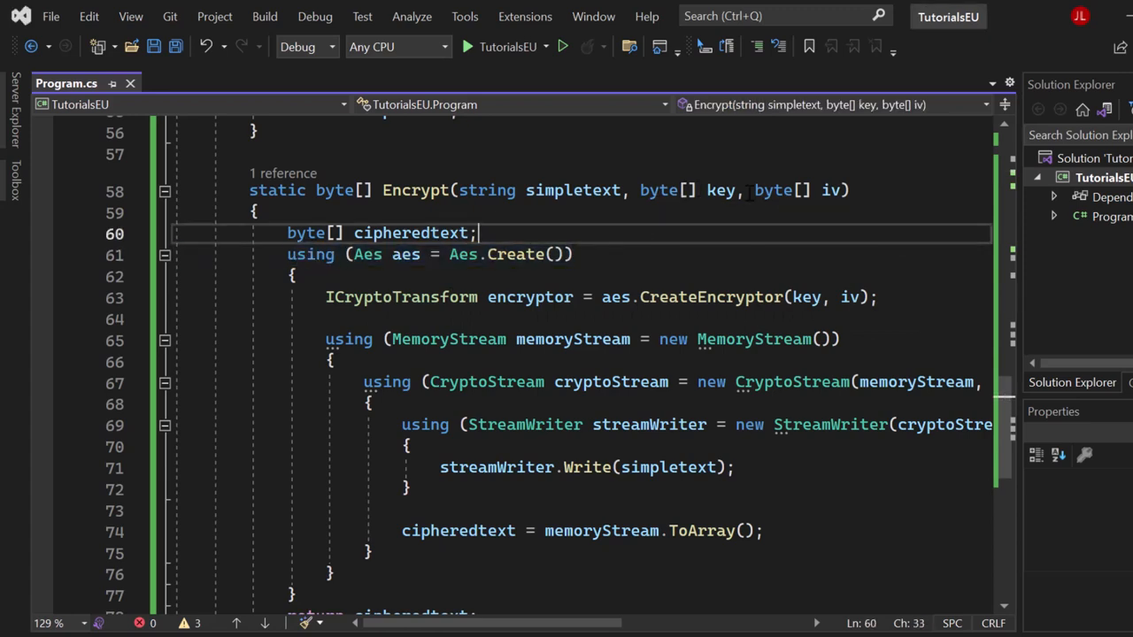
double_click(829, 190)
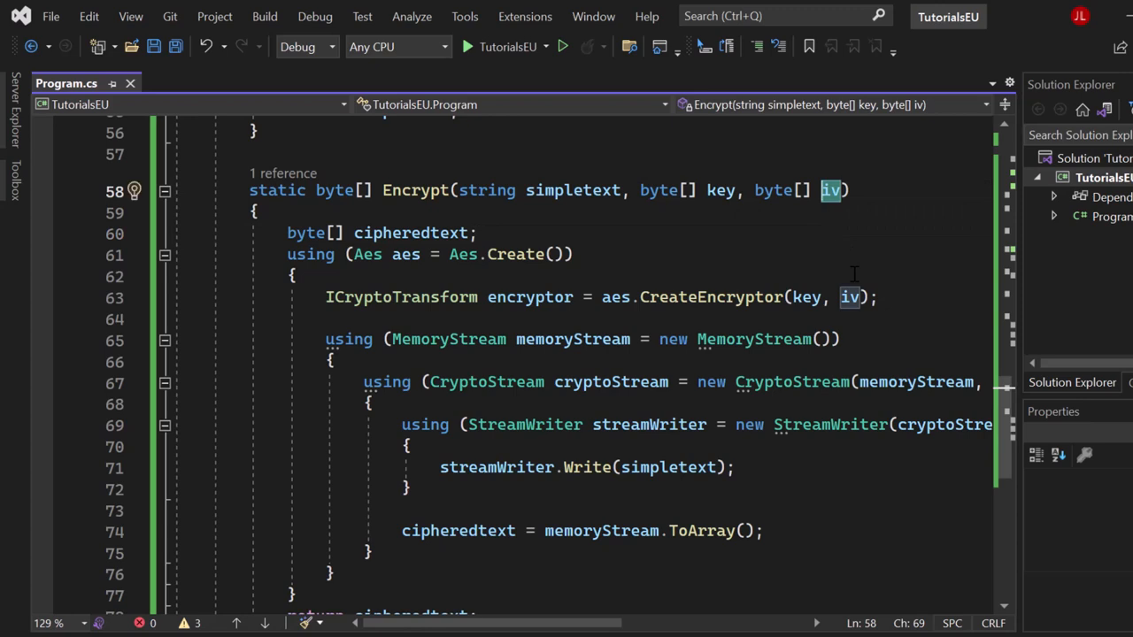
left_click(481, 233)
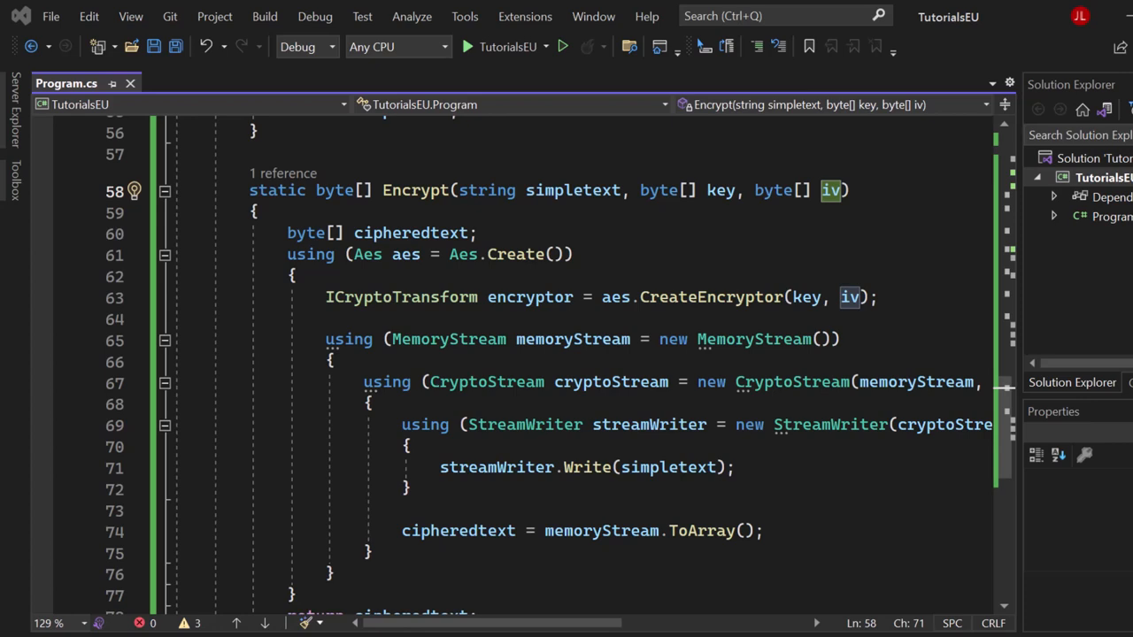
mouse_move(241, 338)
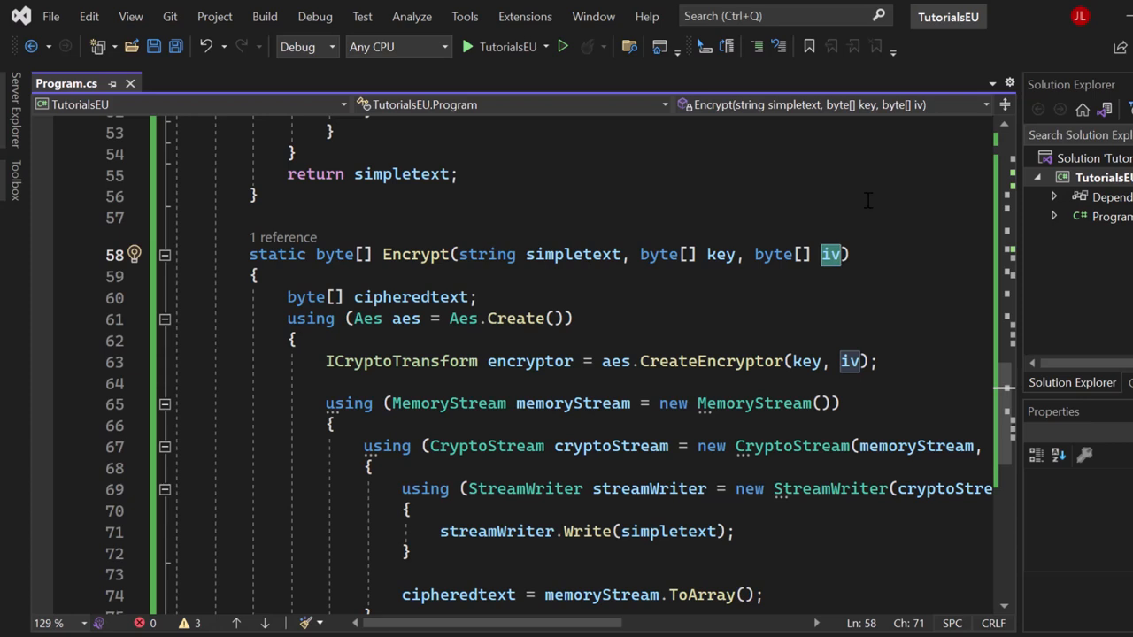
left_click(423, 297)
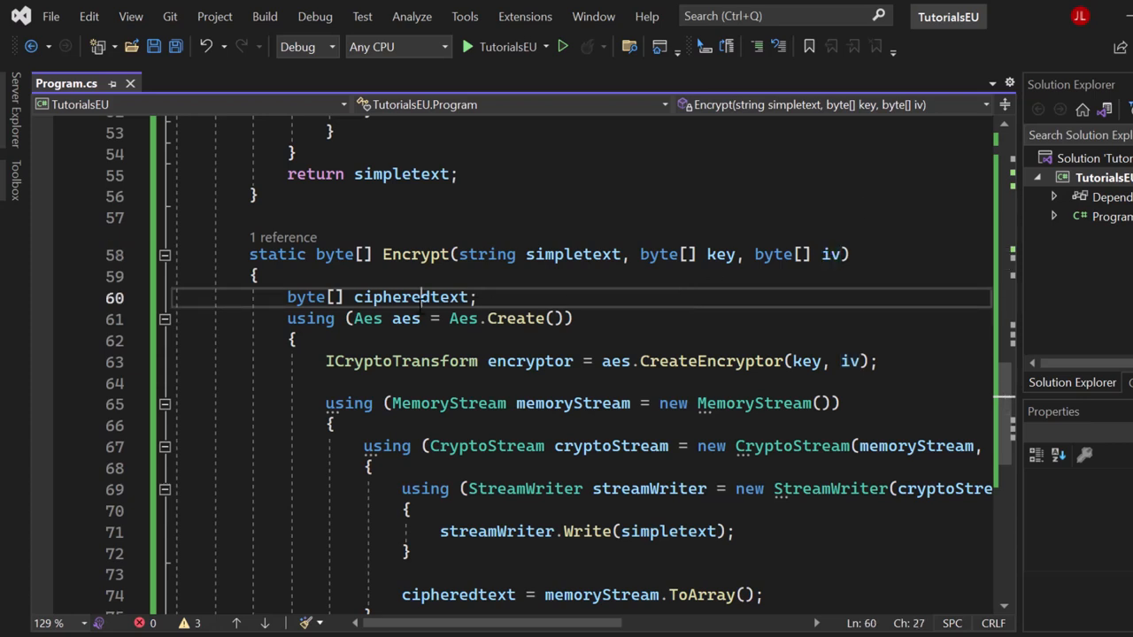
left_click(478, 297)
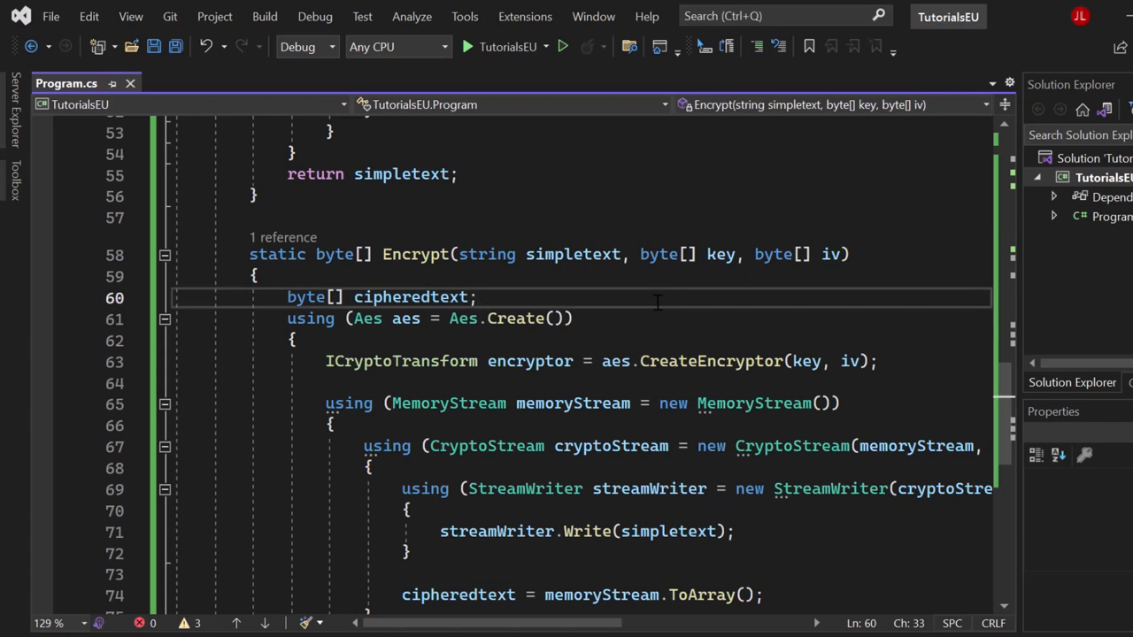
mouse_move(692, 260)
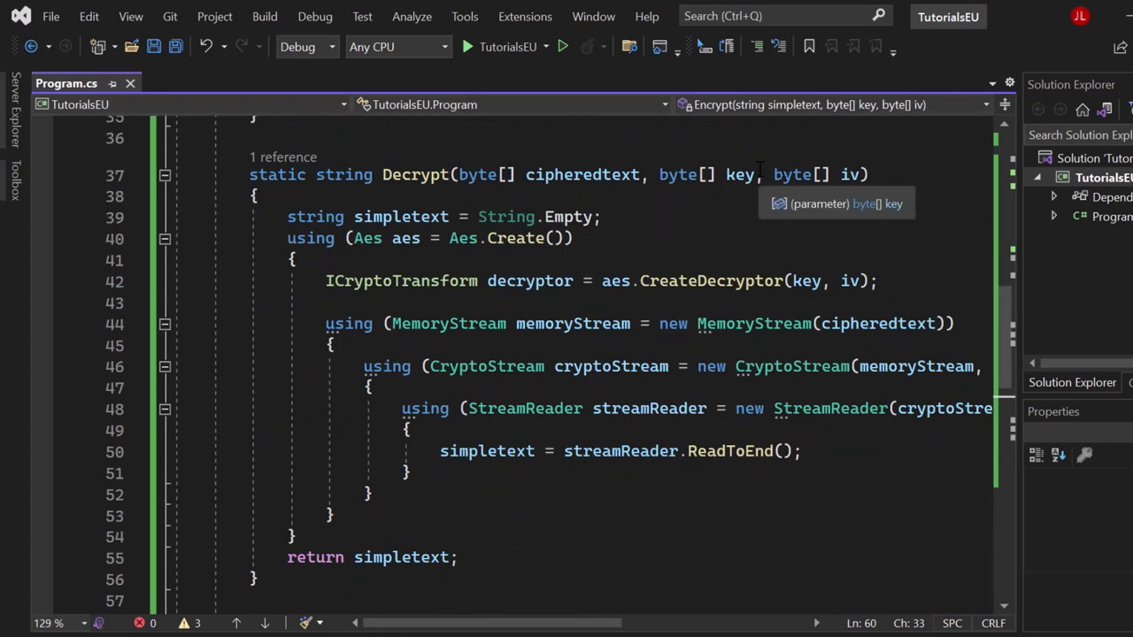
mouse_move(732, 228)
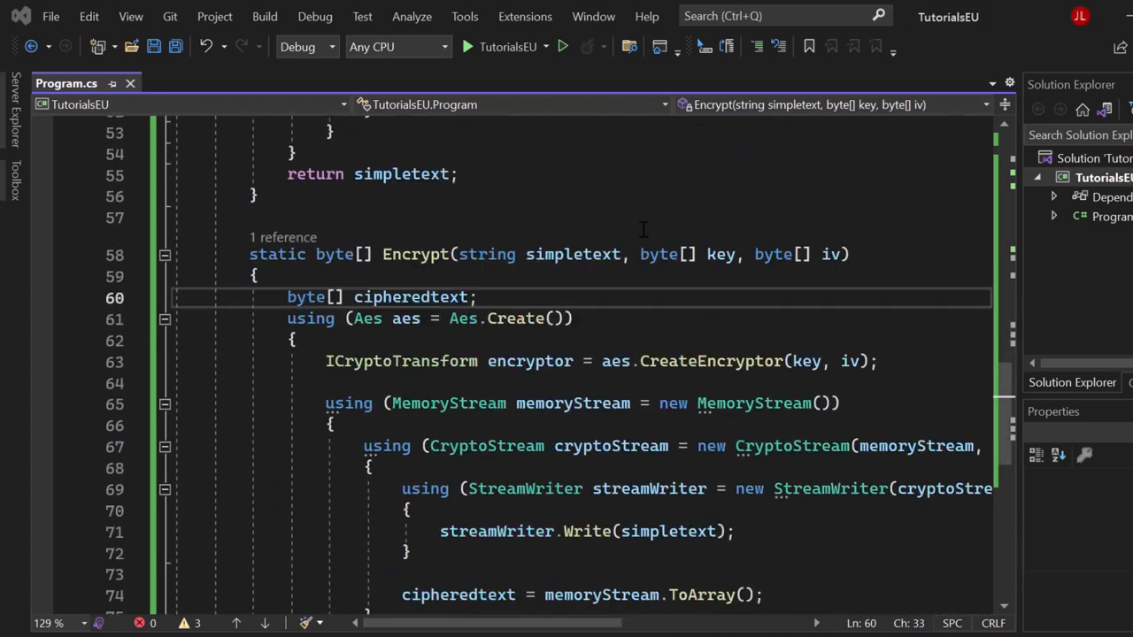
scroll("down", 3)
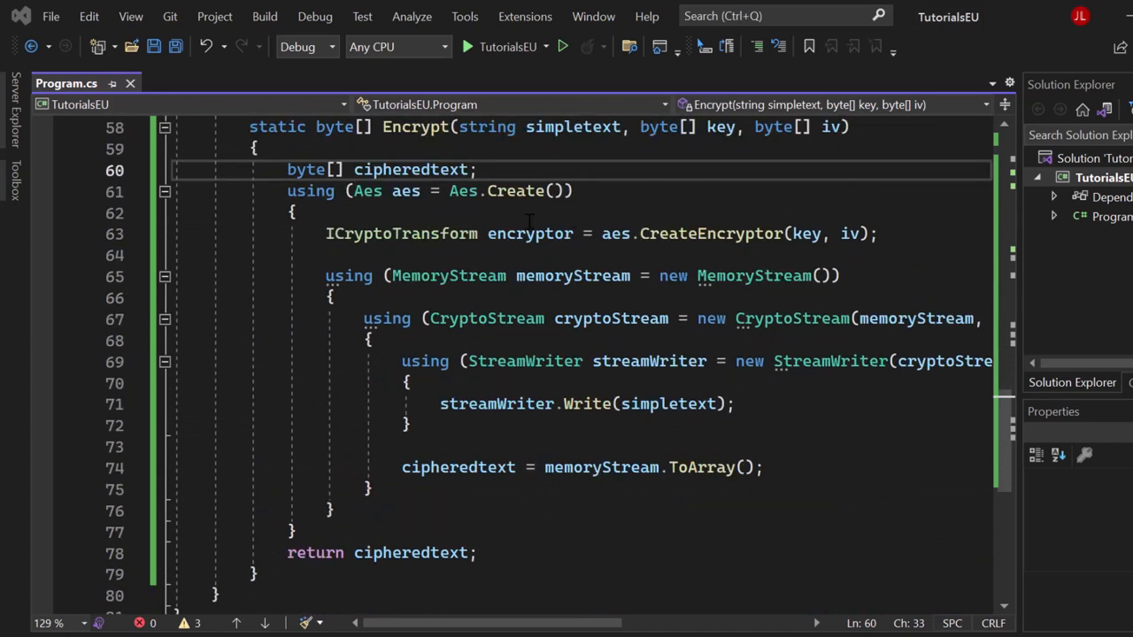
mouse_move(367, 190)
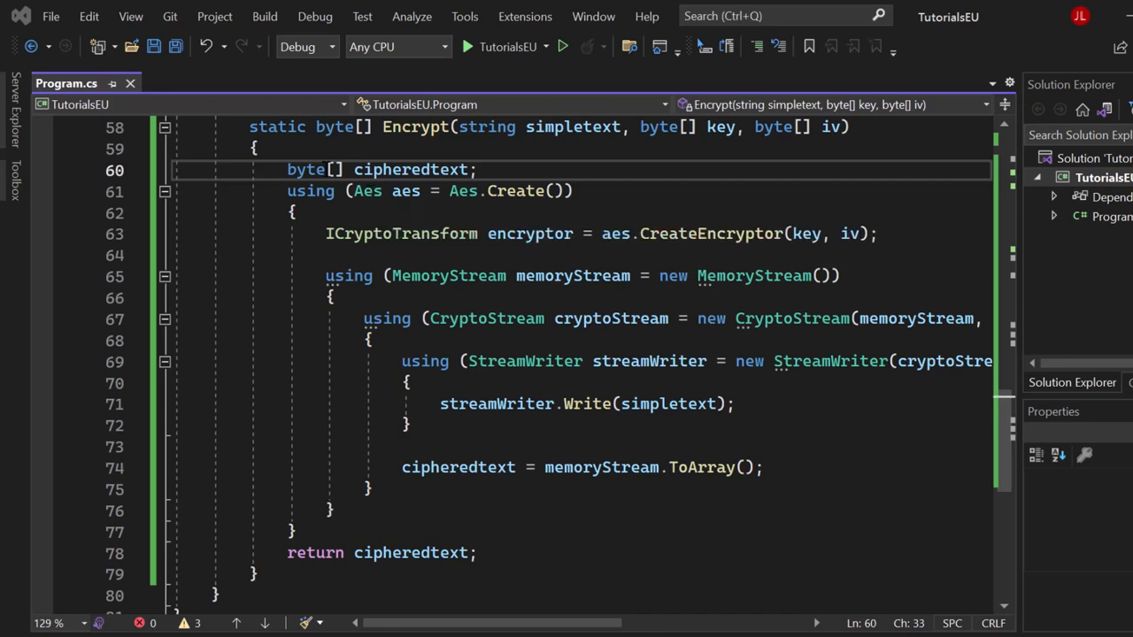
mouse_move(598, 275)
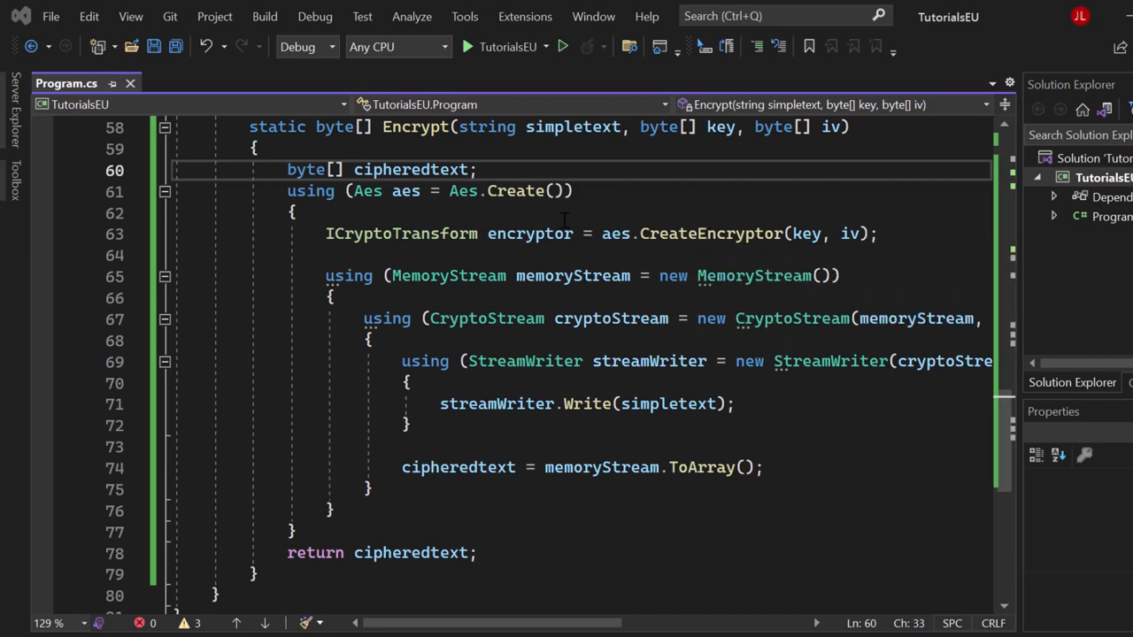
mouse_move(601, 432)
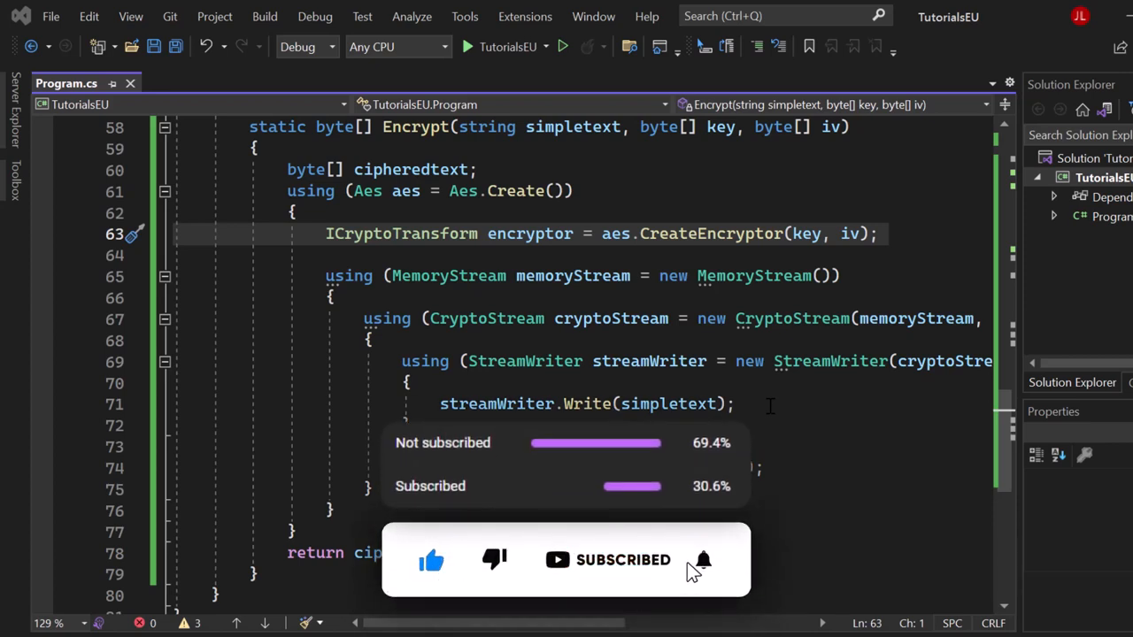
left_click(704, 560)
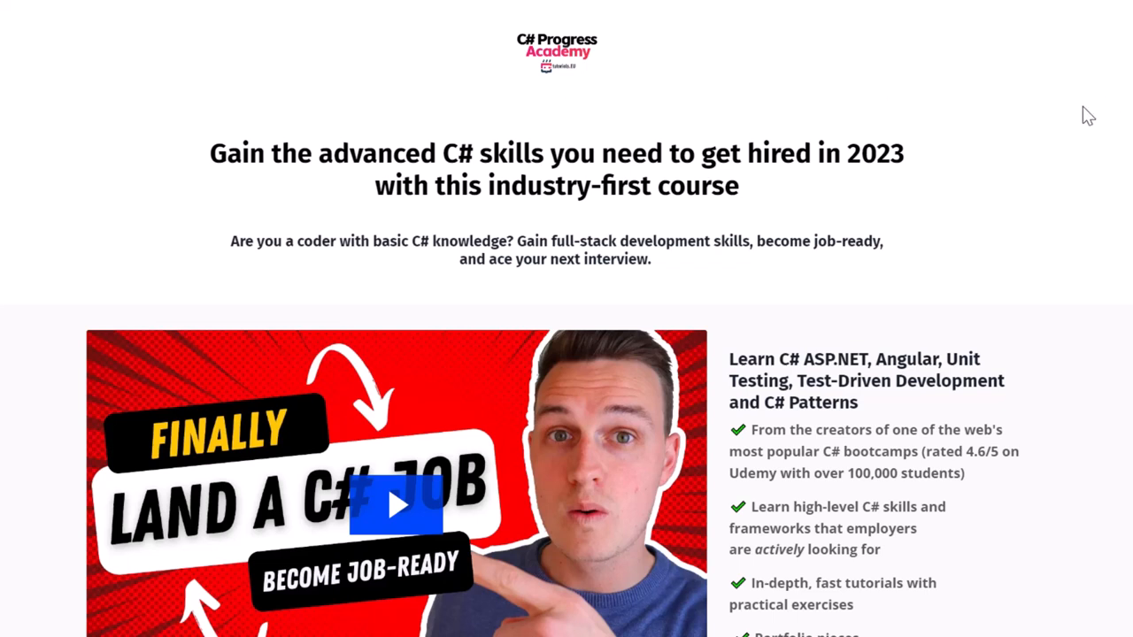
scroll("down", 3)
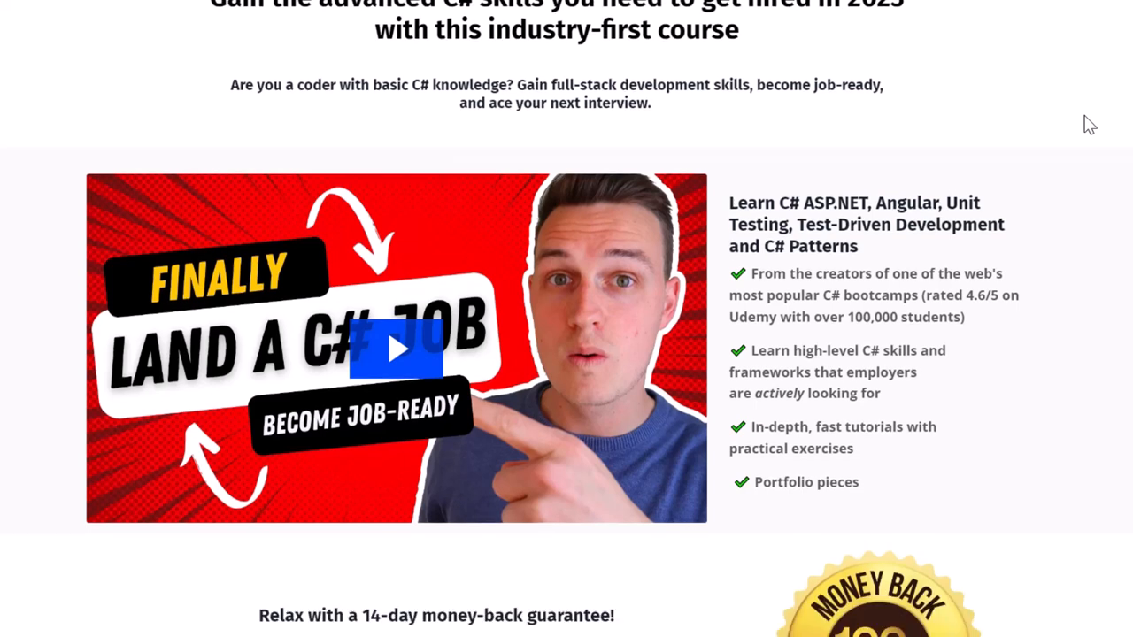
scroll("down", 3)
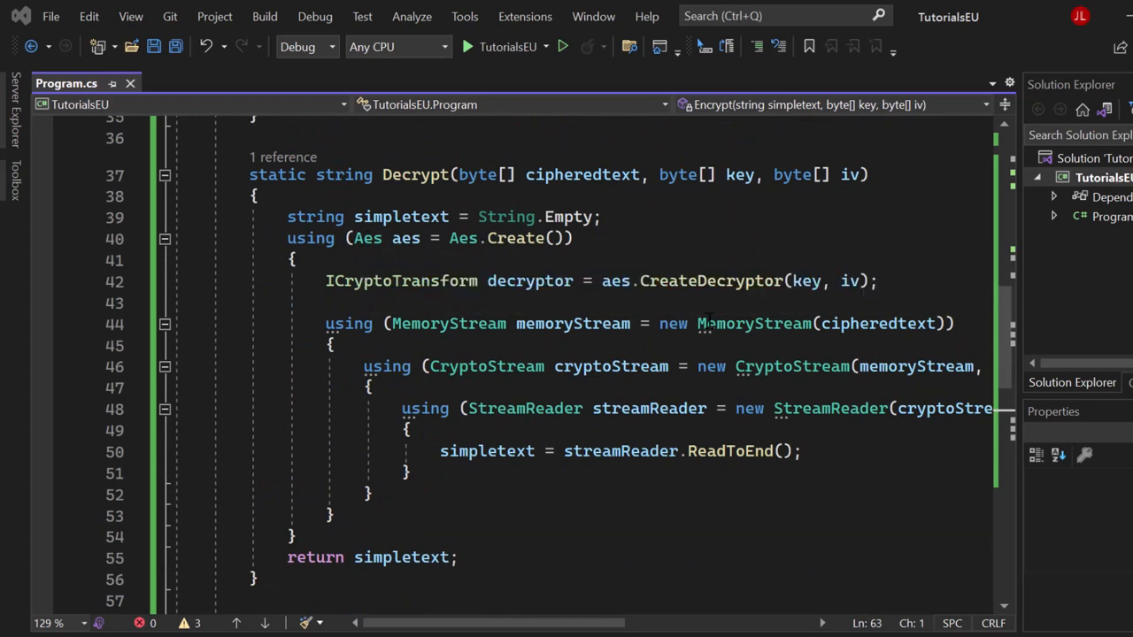
mouse_move(688, 246)
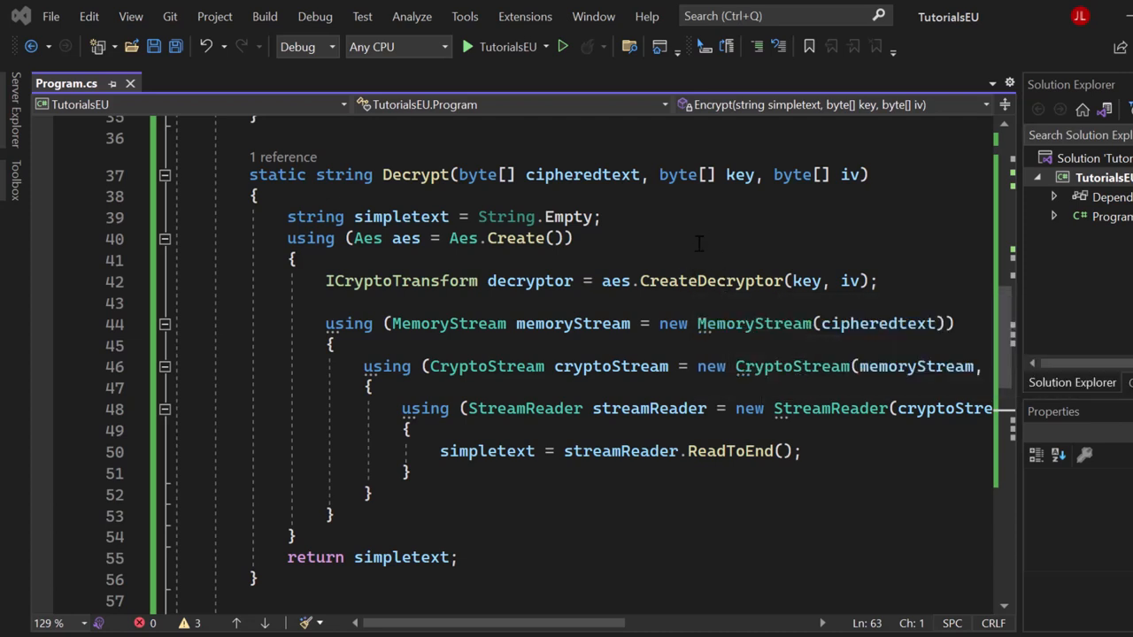
mouse_move(690, 261)
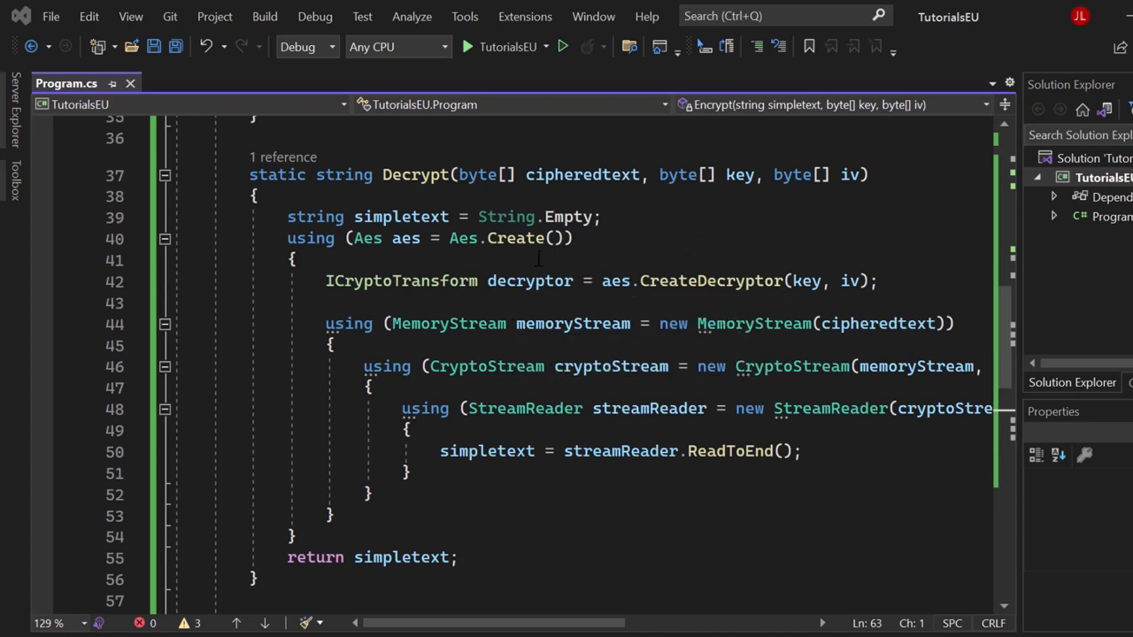
left_click(788, 387)
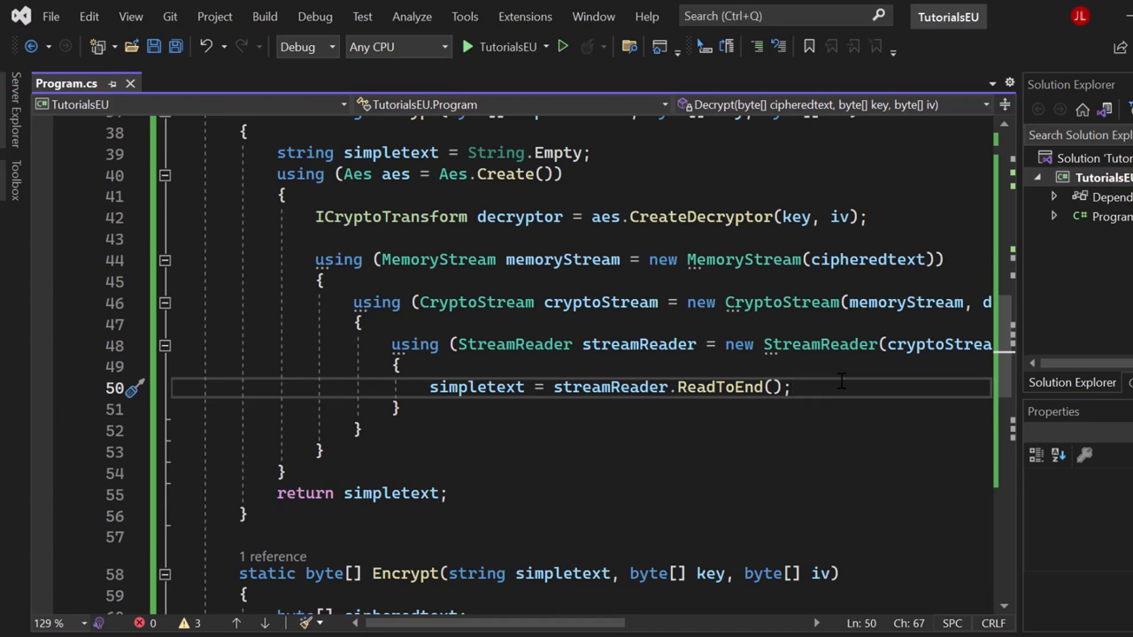
left_click(793, 386)
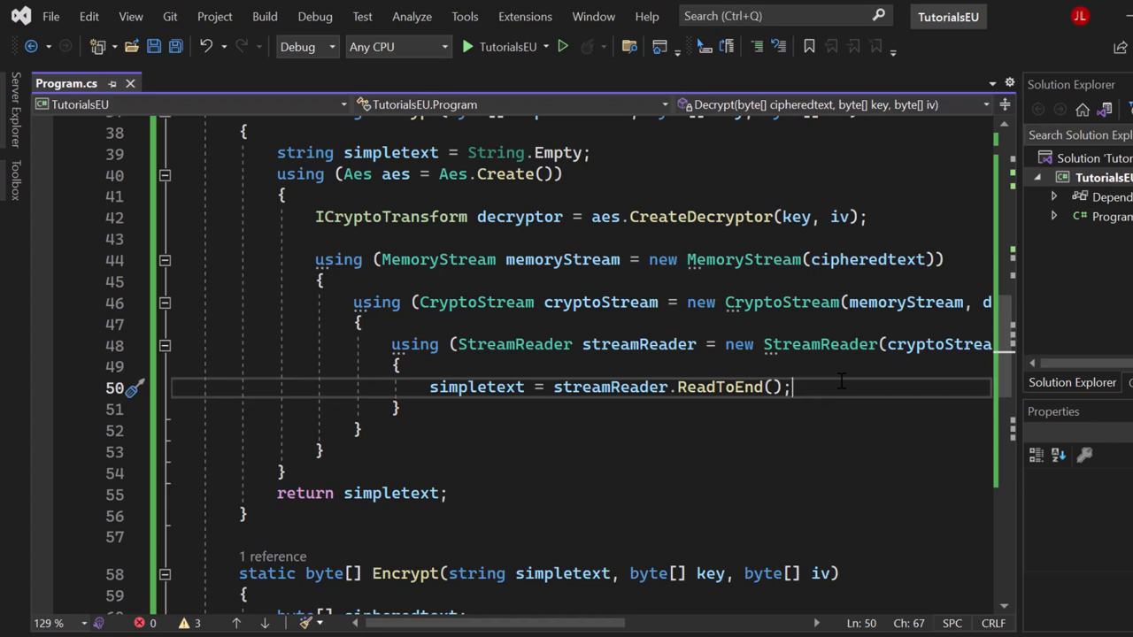
scroll("down", 3)
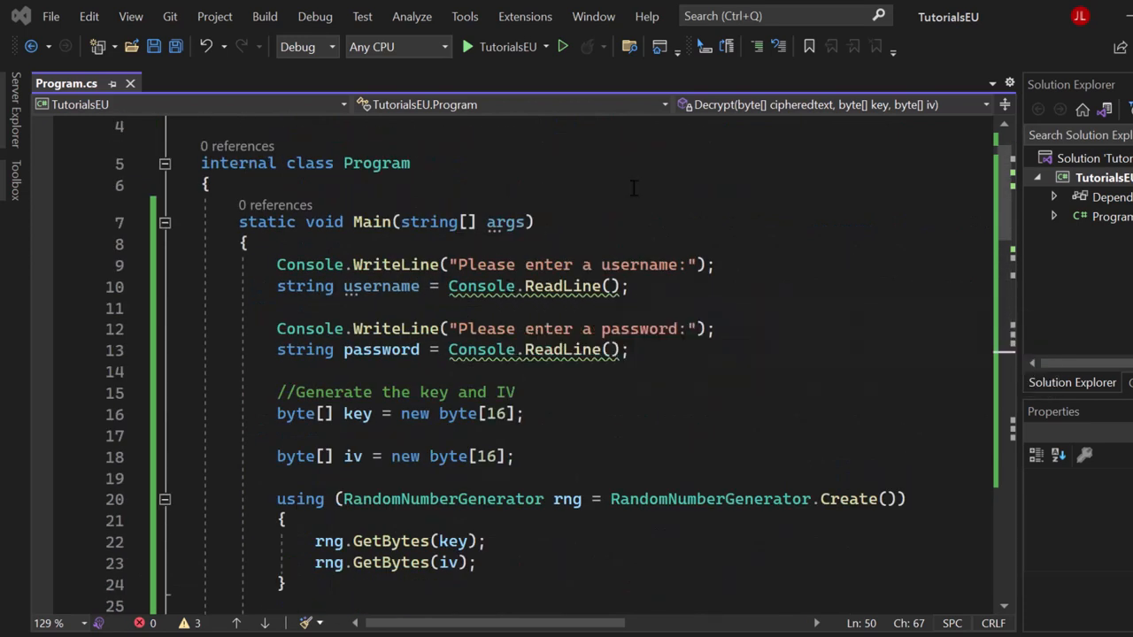
mouse_move(674, 332)
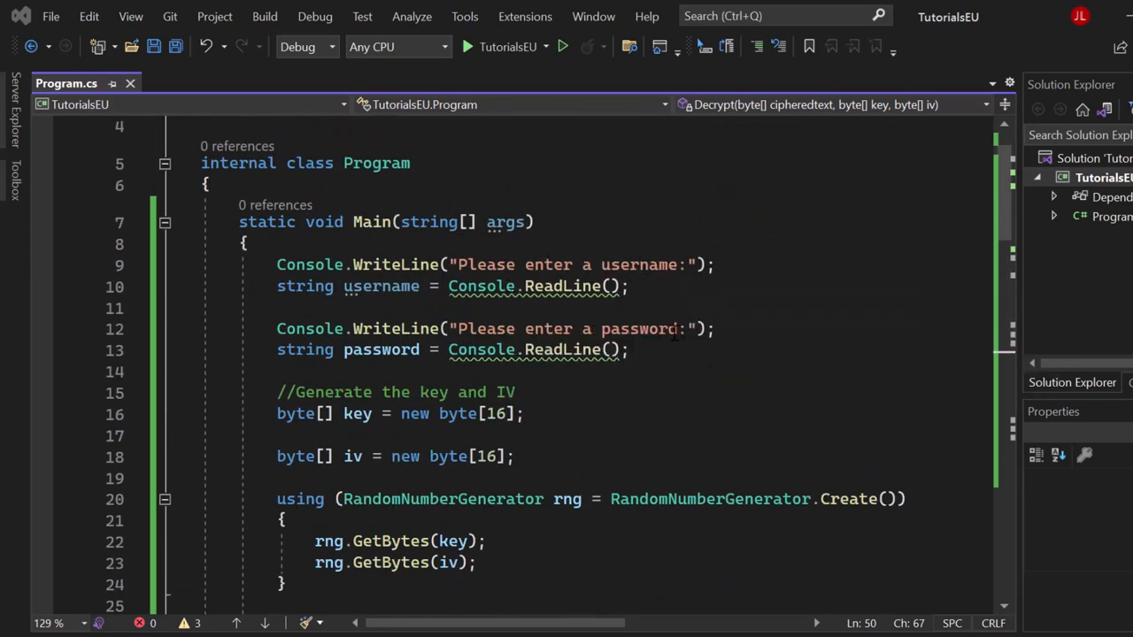
scroll("down", 3)
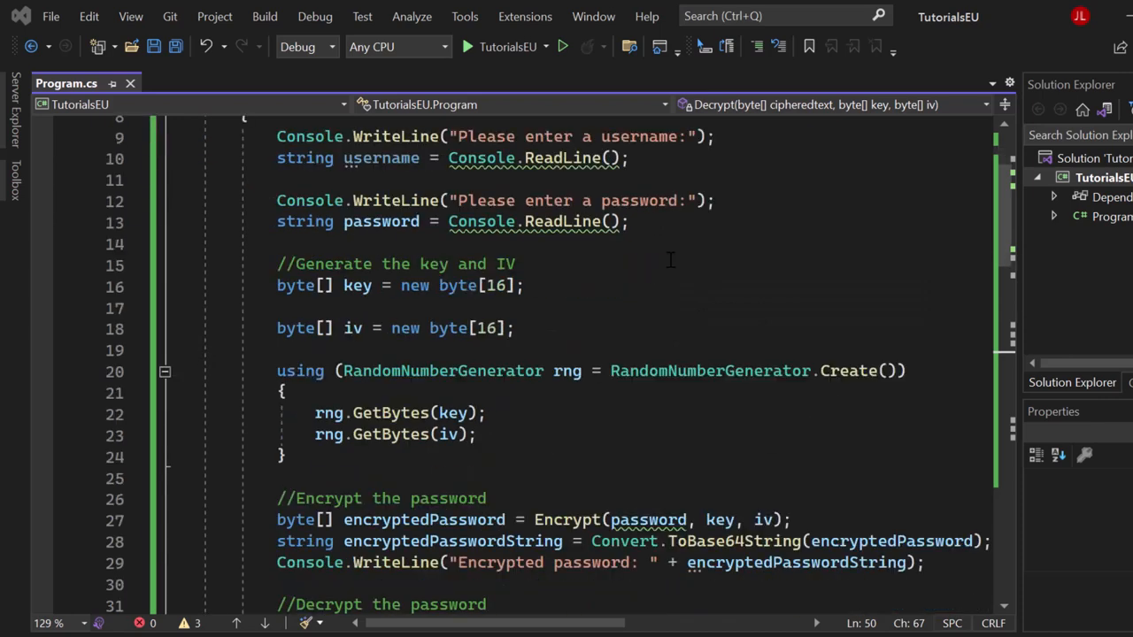
mouse_move(523, 314)
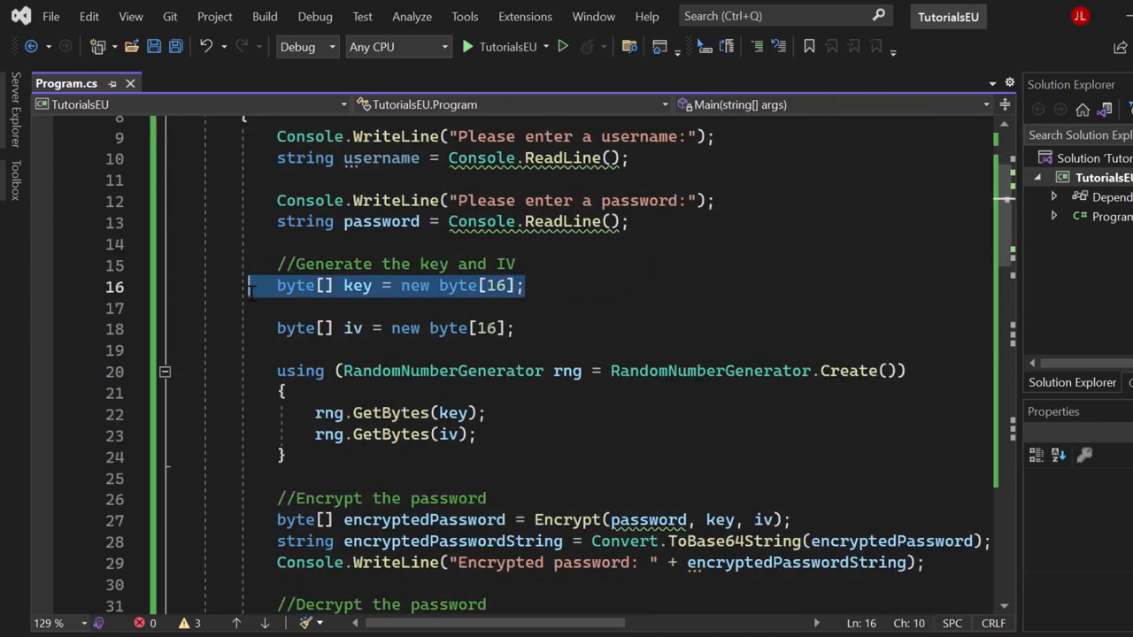
double_click(295, 285)
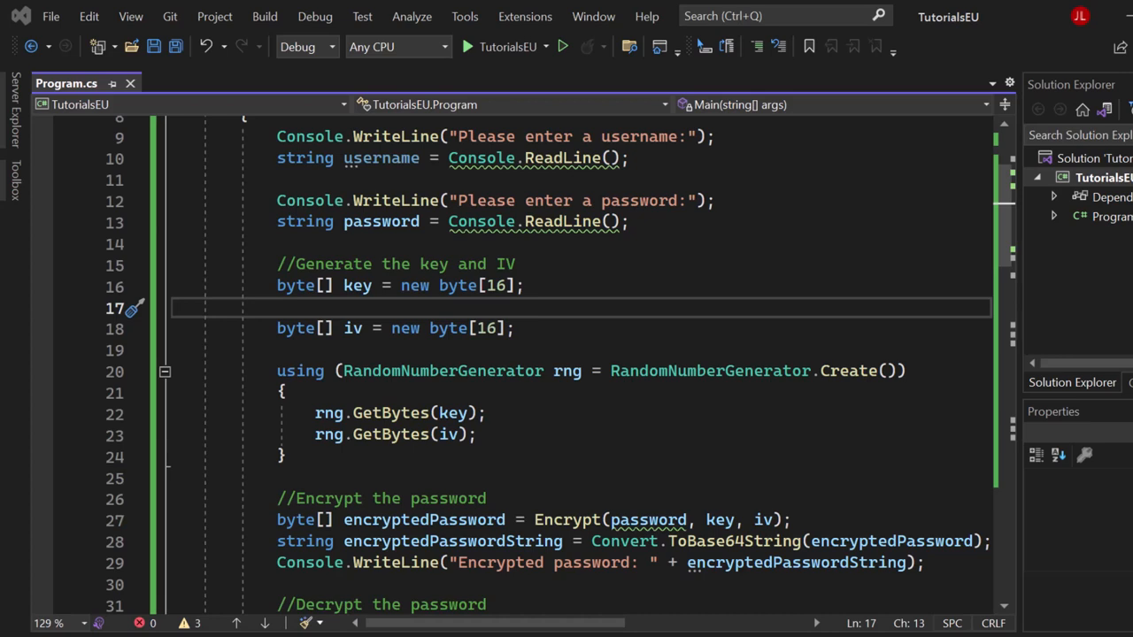
mouse_move(678, 299)
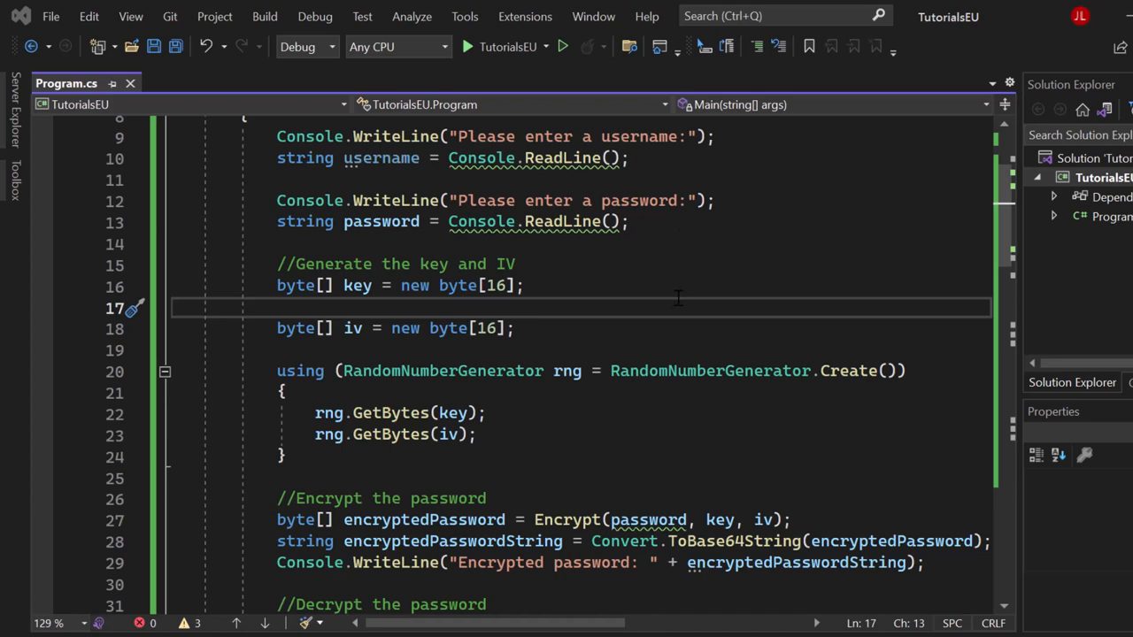
mouse_move(599, 318)
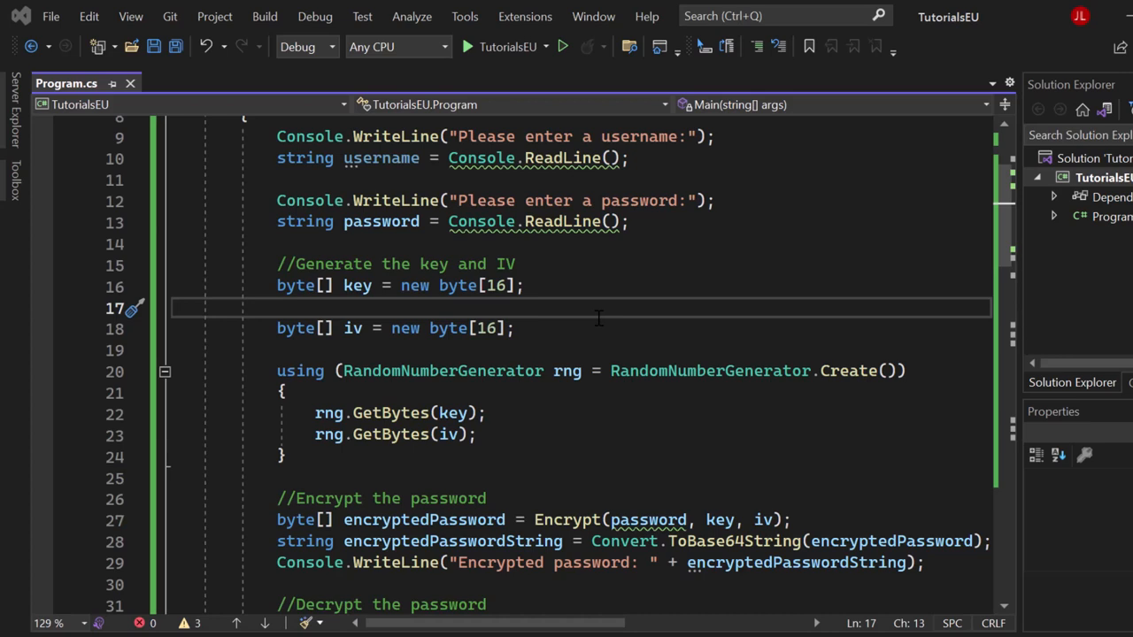
mouse_move(602, 324)
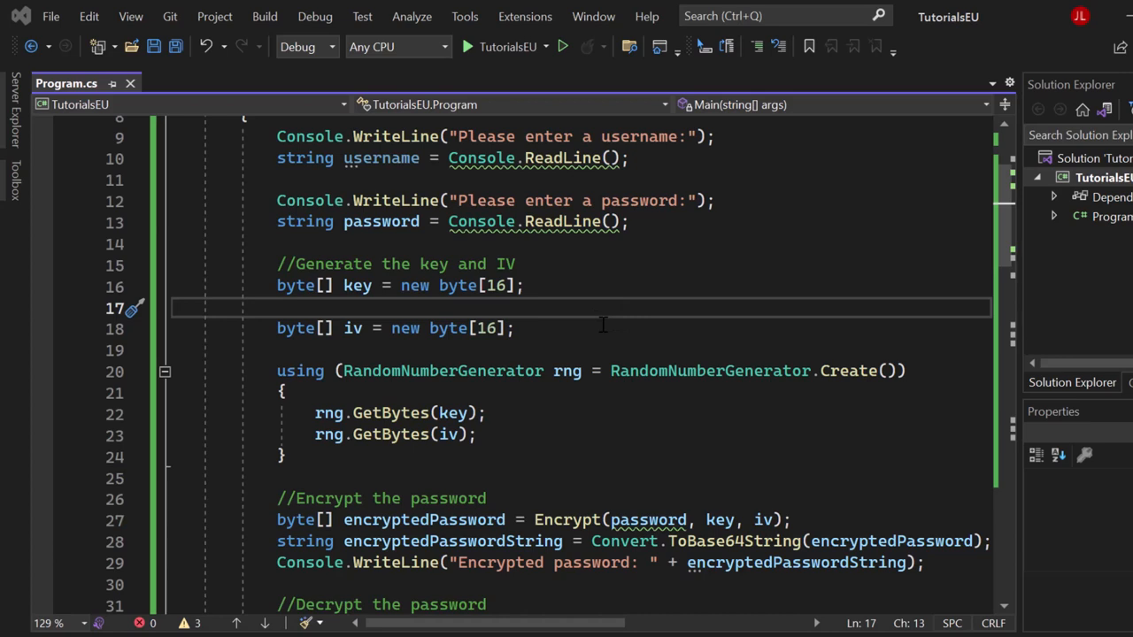
mouse_move(669, 303)
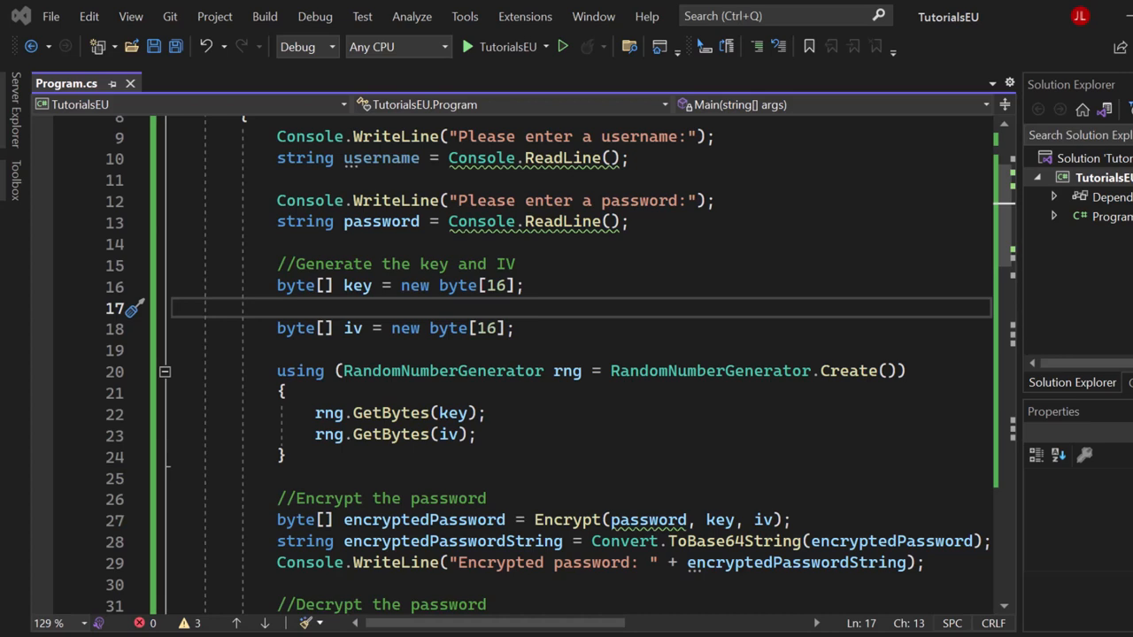
mouse_move(443, 371)
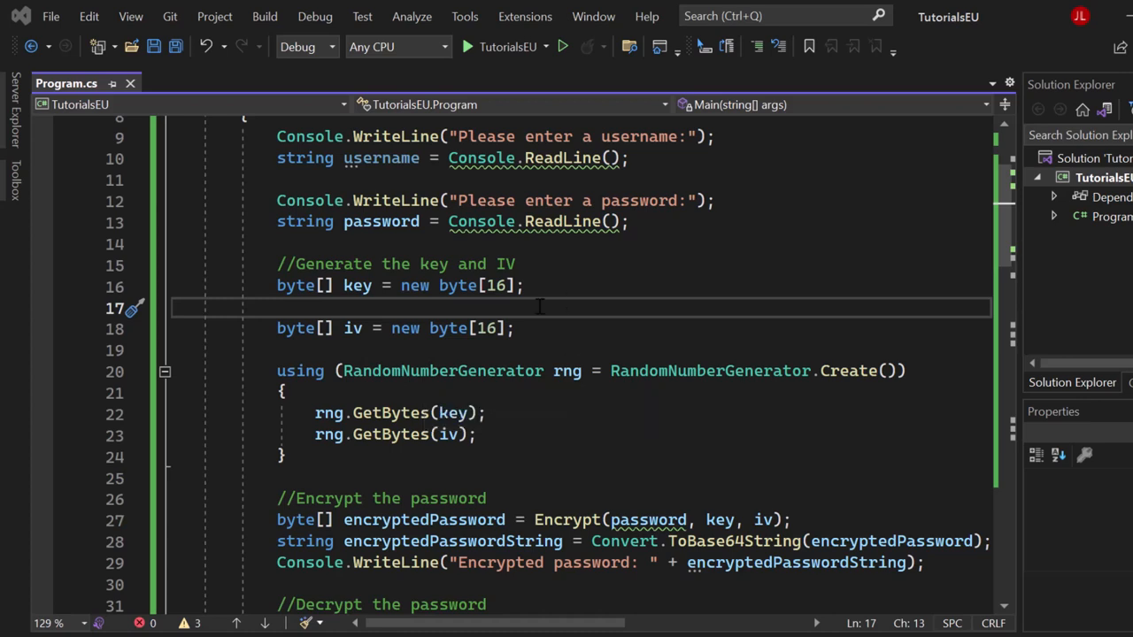
scroll("down", 3)
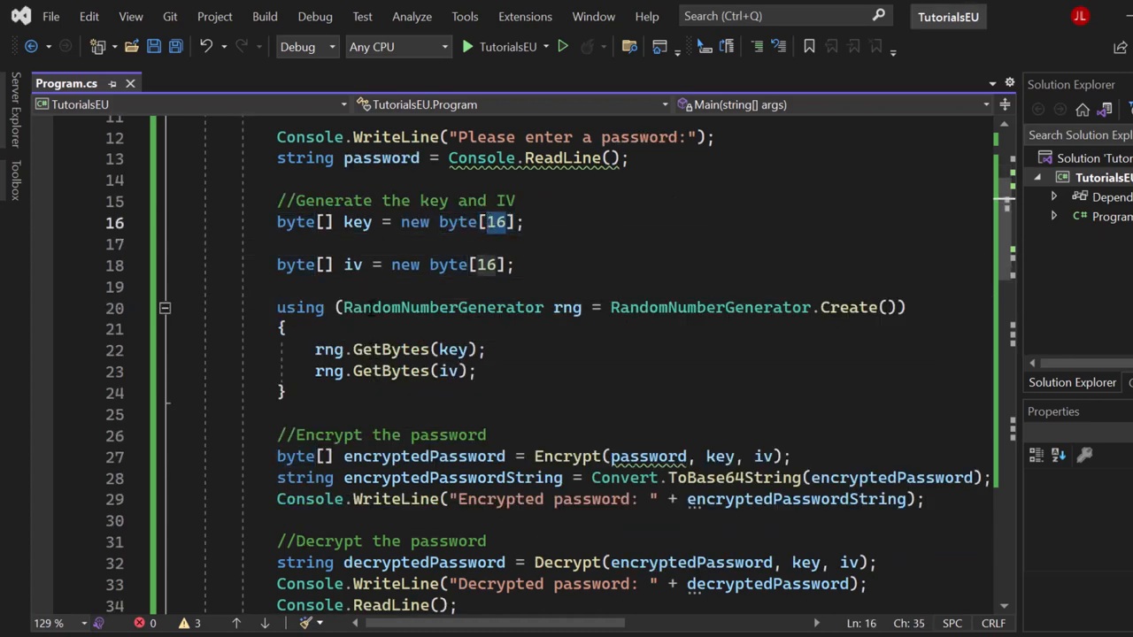
- Highlight the uses of iv and scroll through Main to confirm no issues
double_click(454, 349)
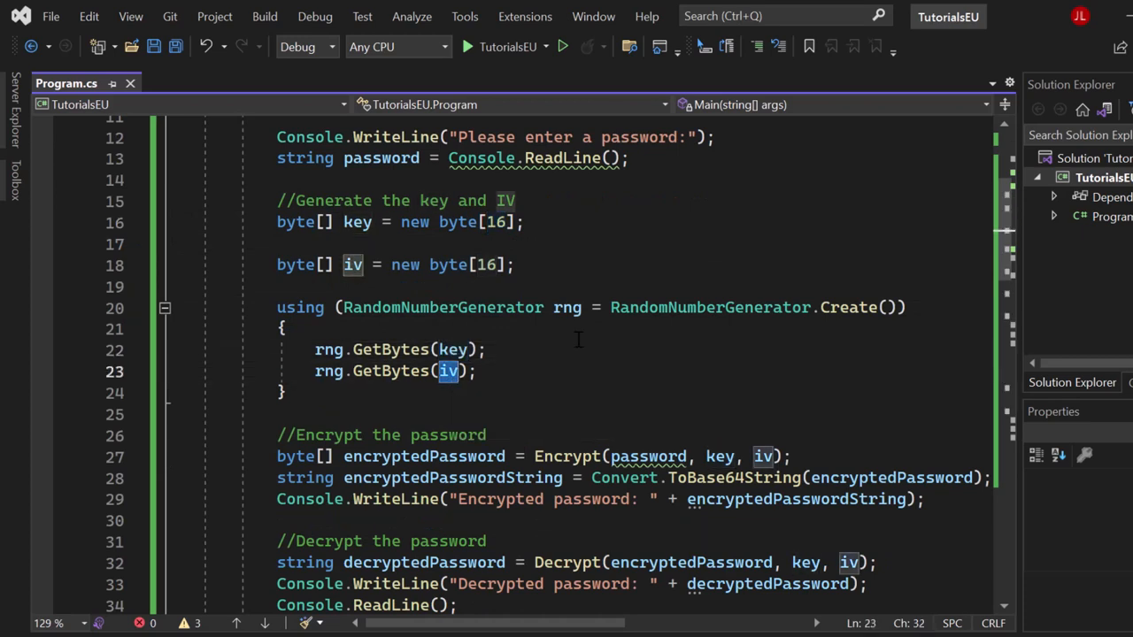
scroll("down", 3)
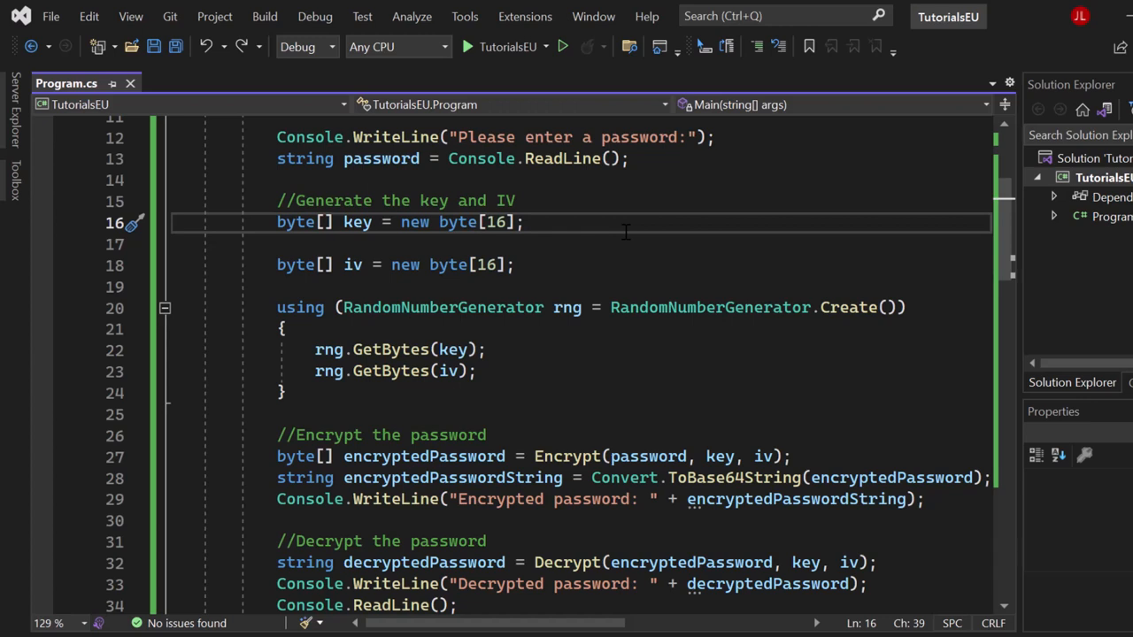
mouse_move(644, 273)
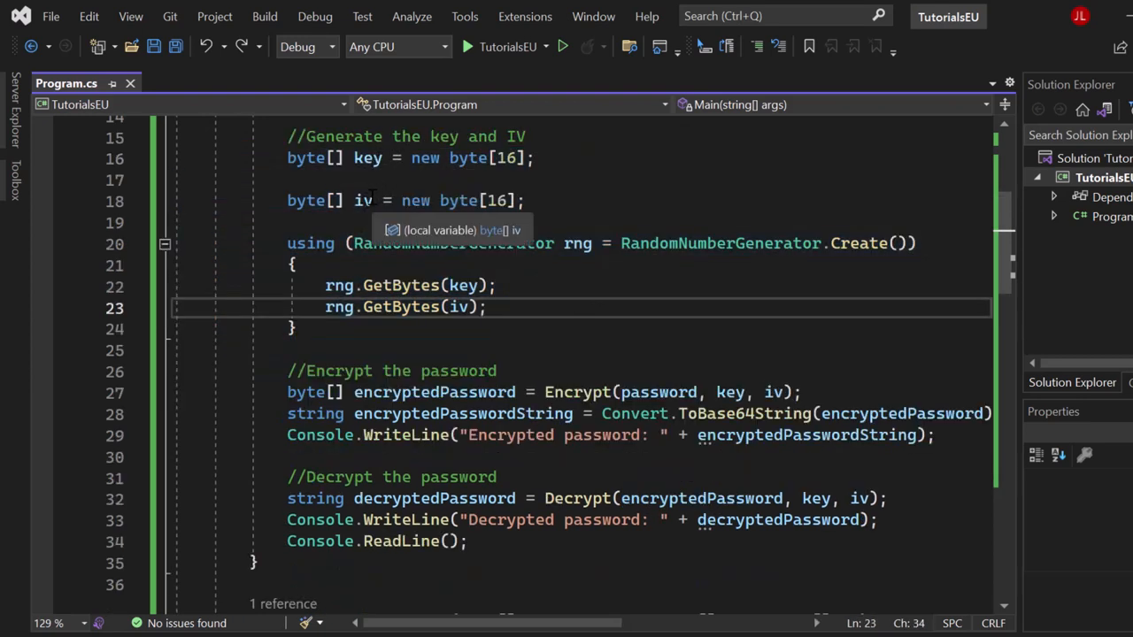
mouse_move(576, 392)
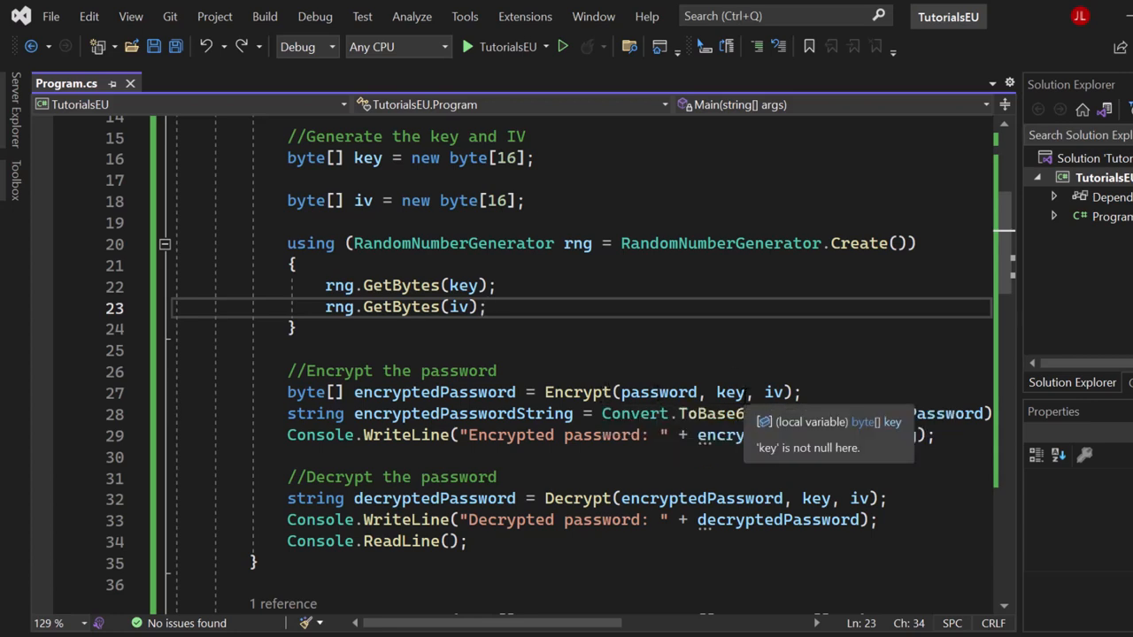
mouse_move(765, 388)
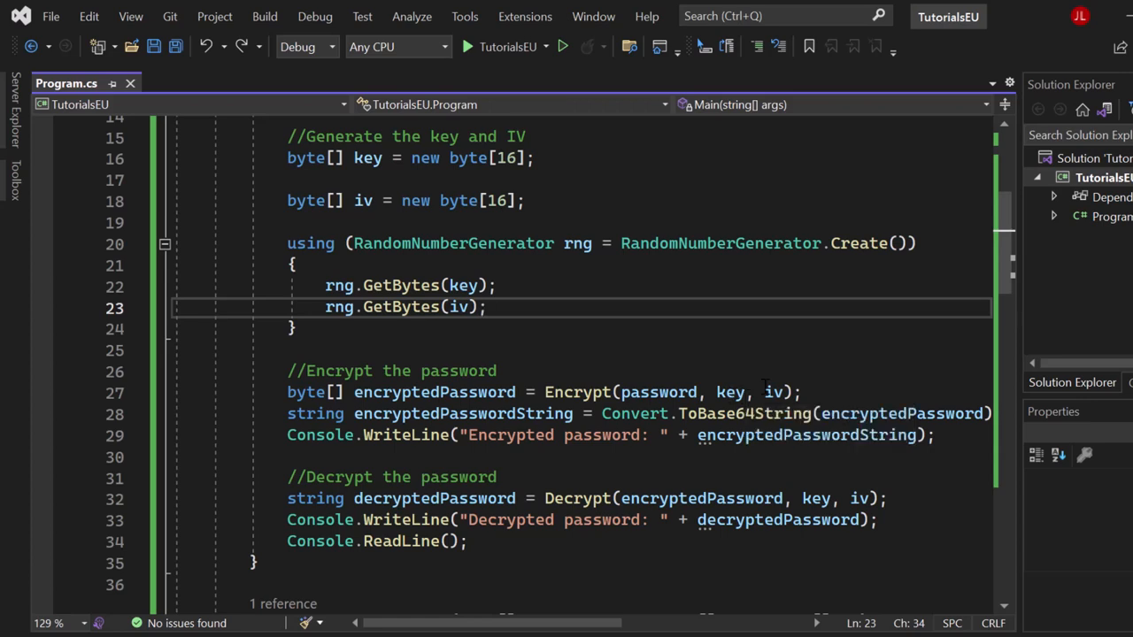
mouse_move(773, 393)
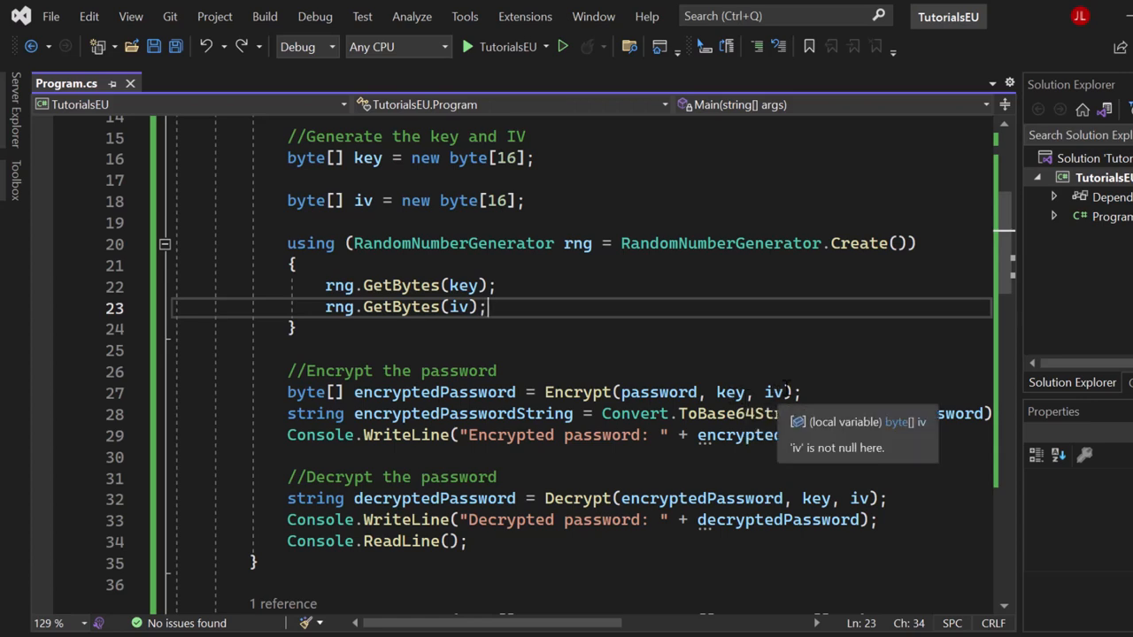
mouse_move(728, 392)
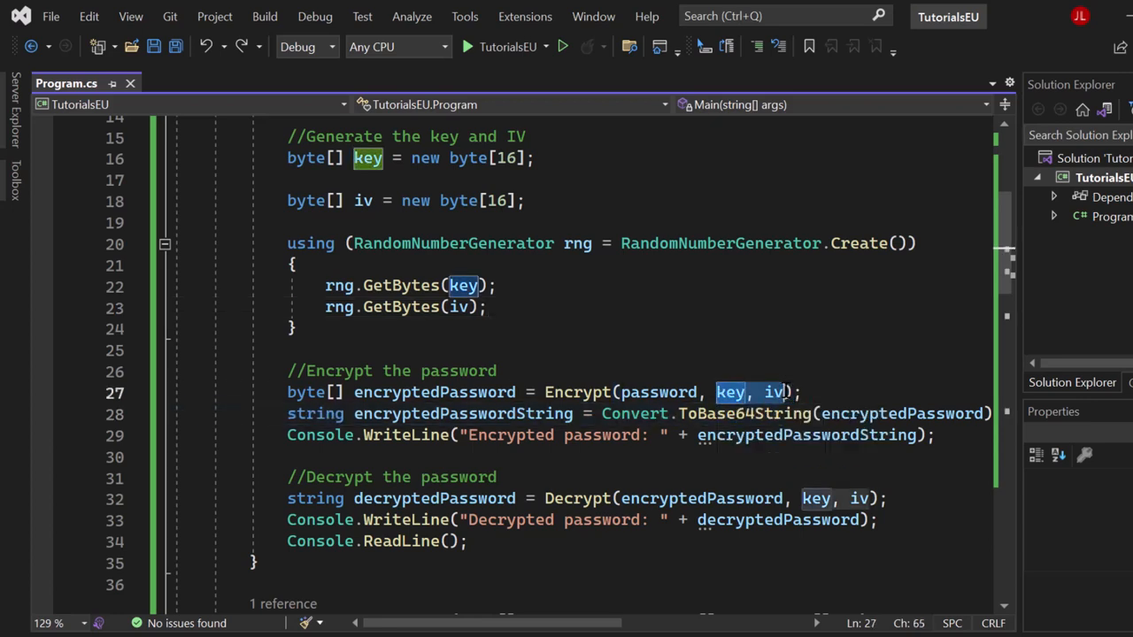
scroll("down", 3)
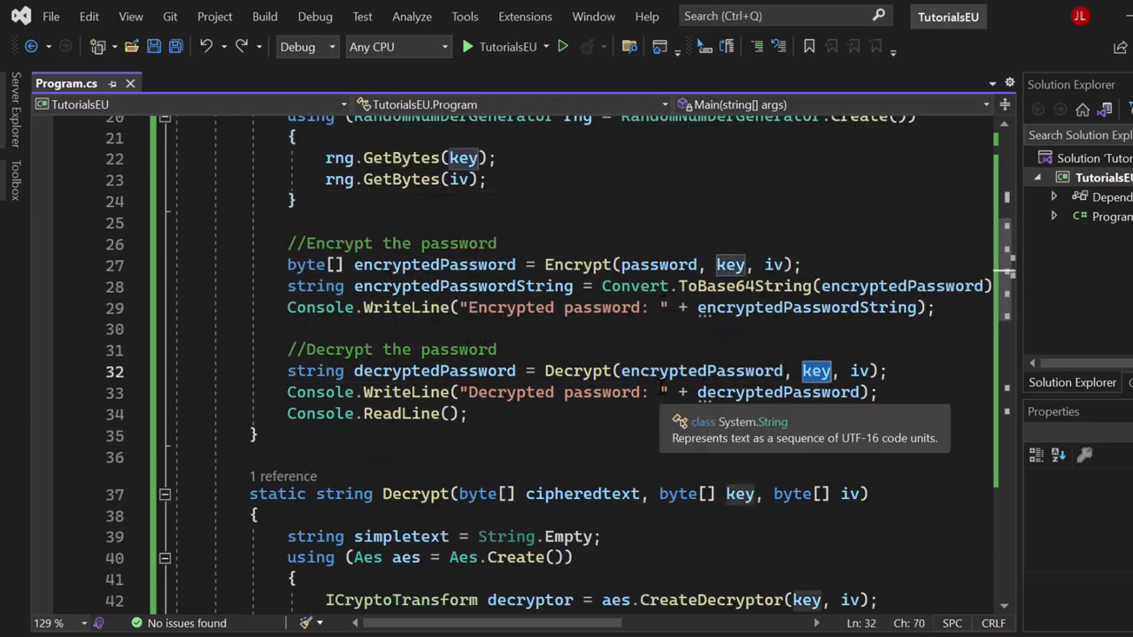
- Inspect the key and encryptedPassword arguments to Decrypt, then run the app
left_click(701, 371)
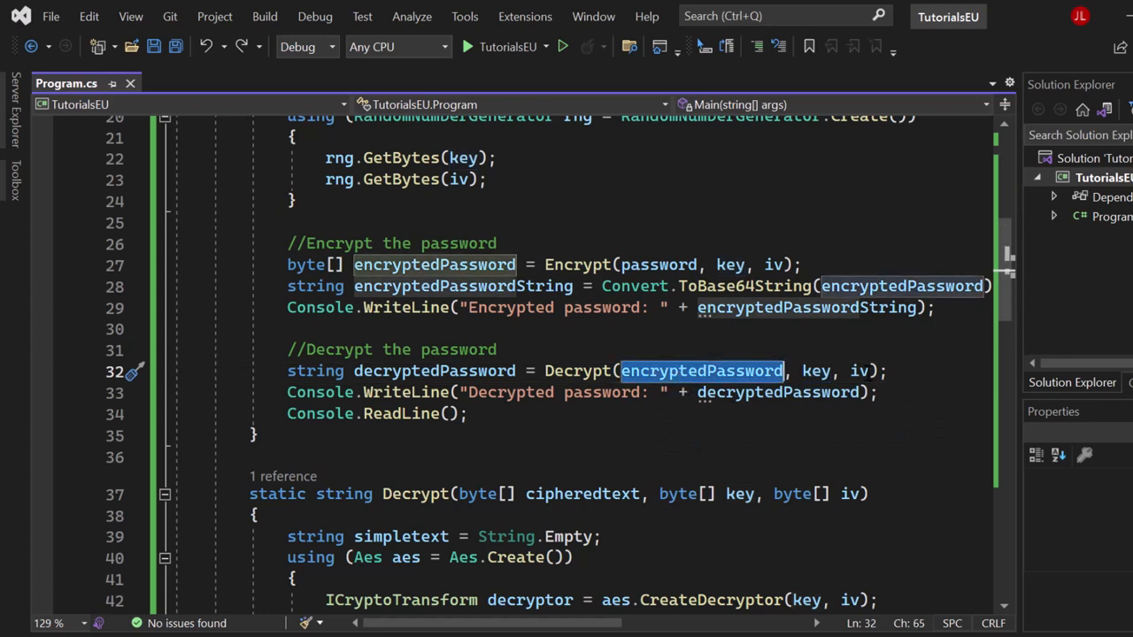
left_click(889, 371)
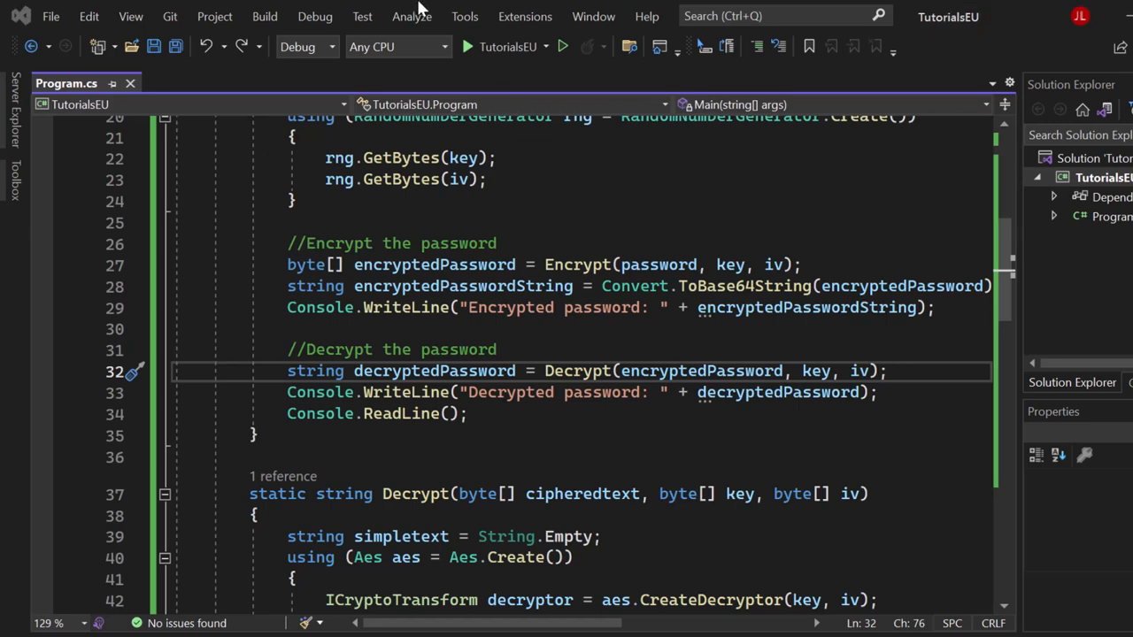
left_click(466, 46)
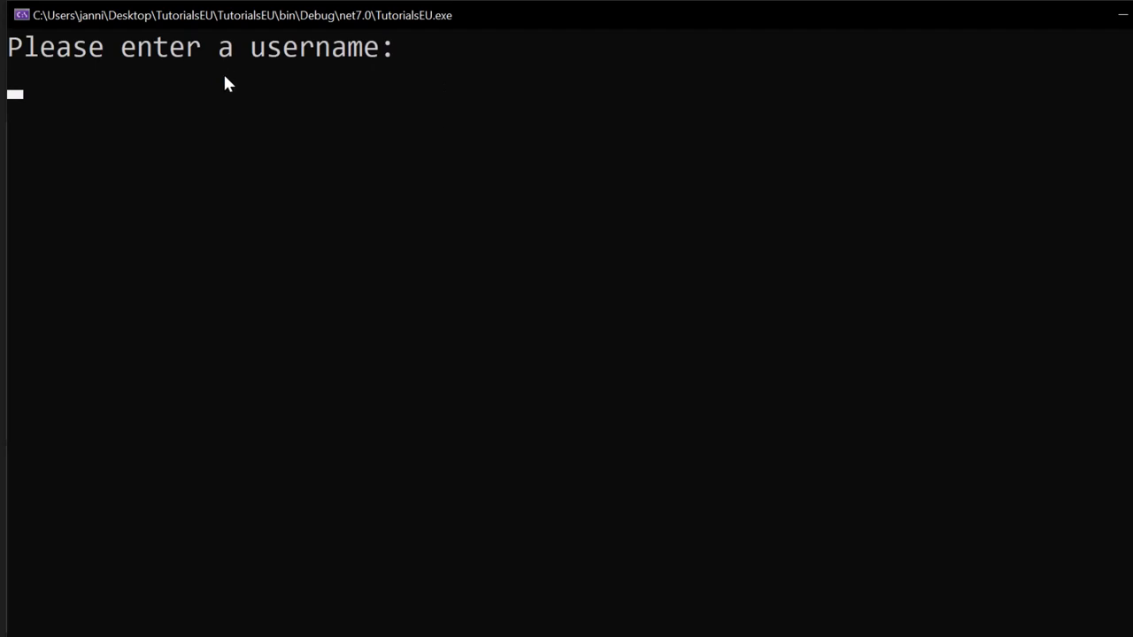
type("jannick")
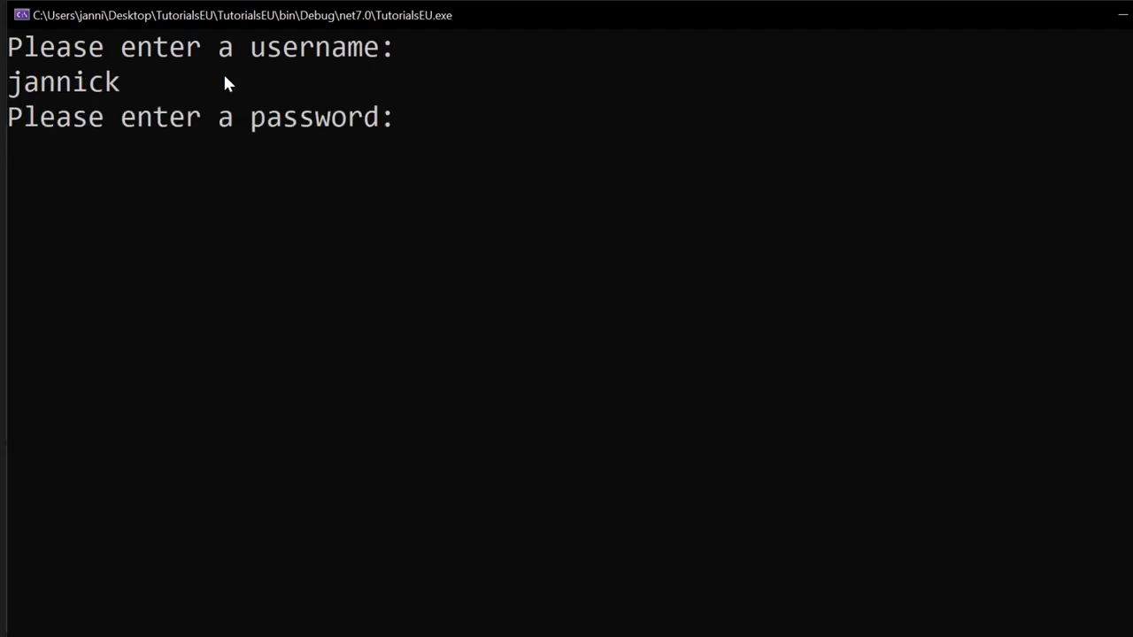
type("test")
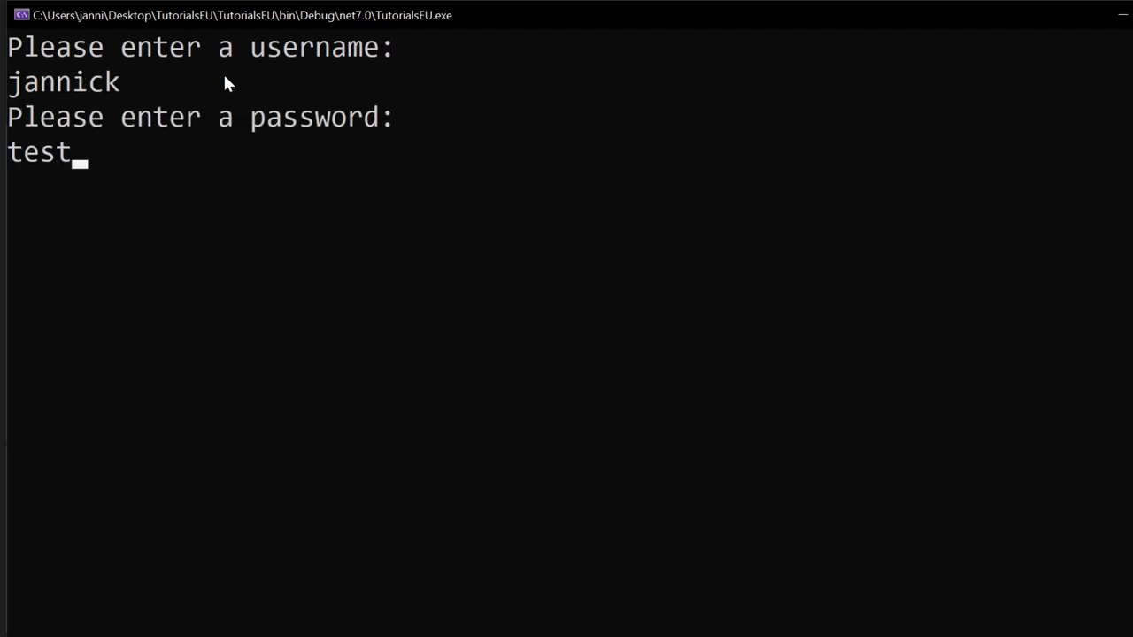
key("enter")
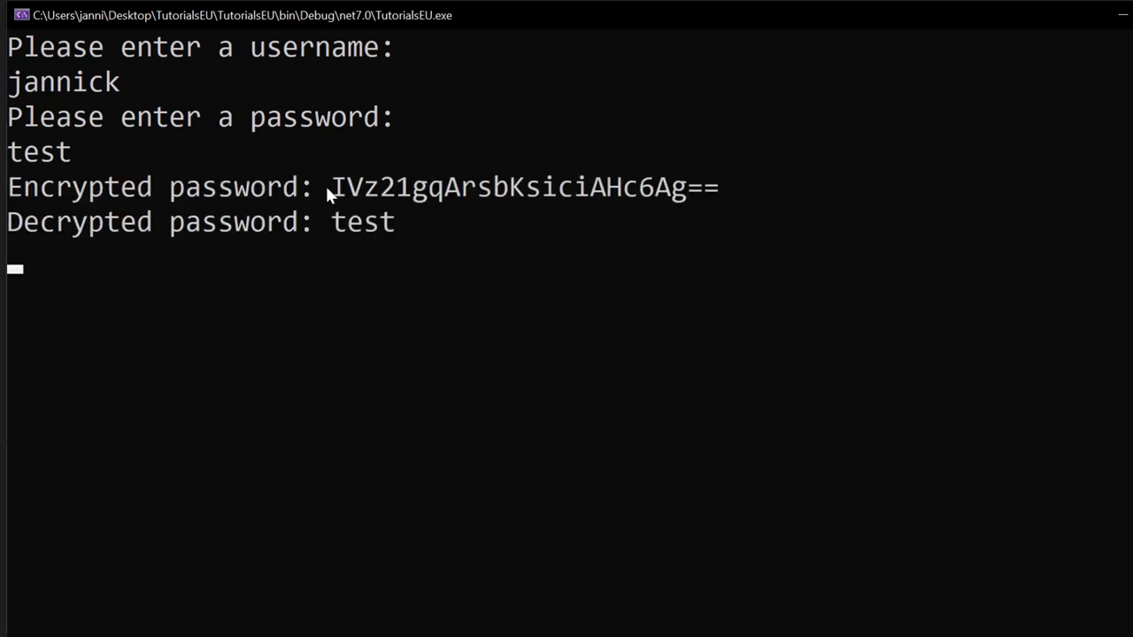
left_click_drag(330, 186, 718, 186)
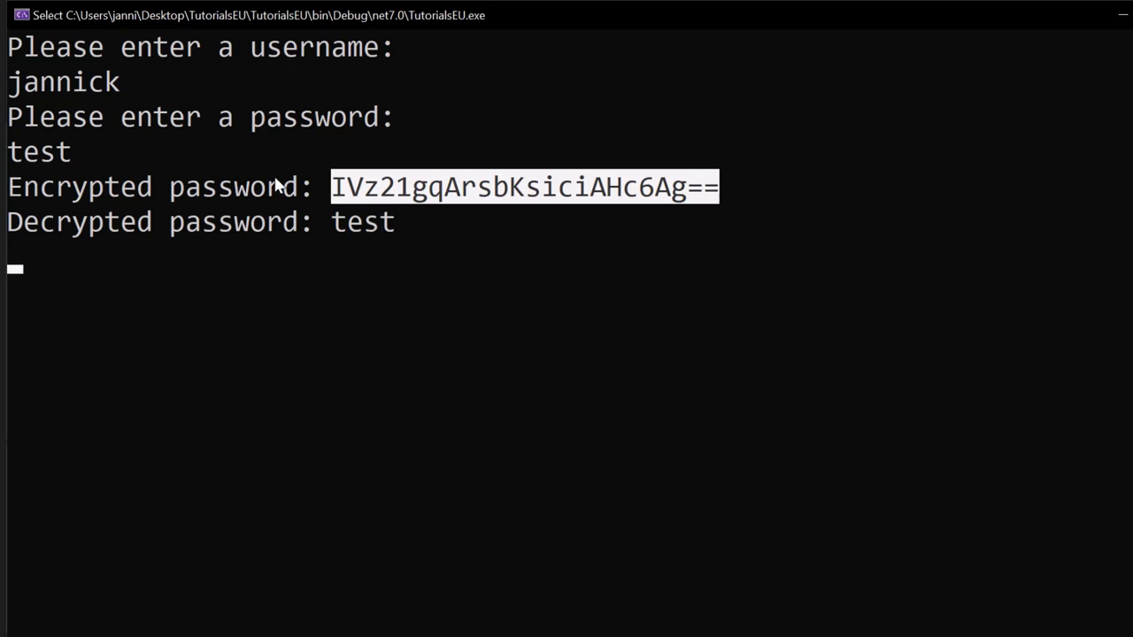
mouse_move(431, 177)
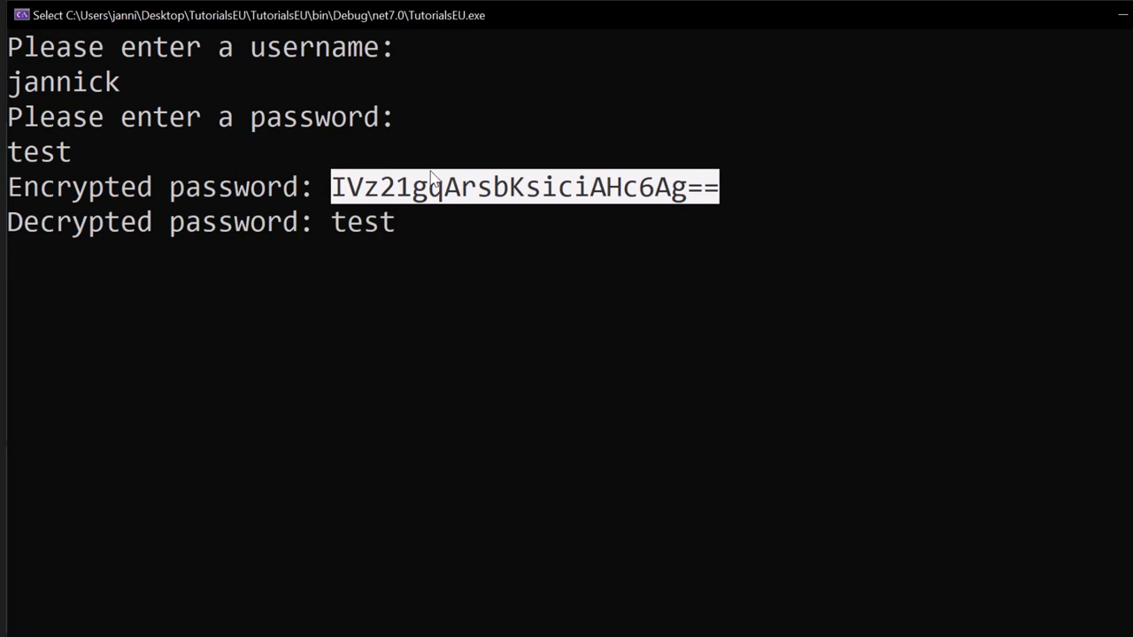
mouse_move(421, 212)
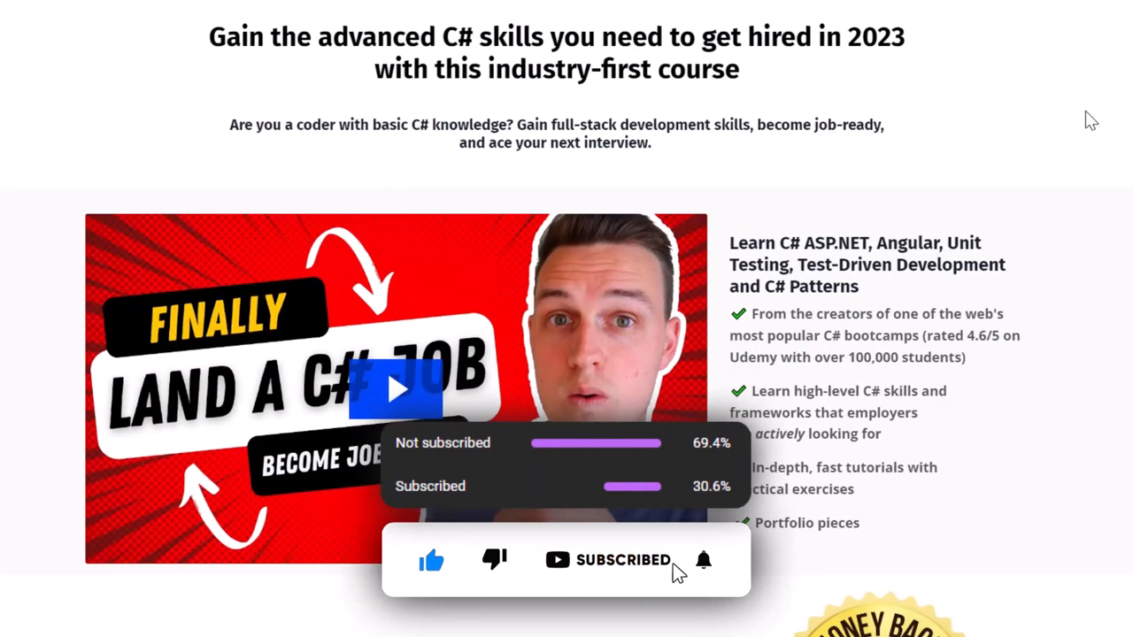
- Scroll the advanced C# course page to the 14-day money-back guarantee
left_click(703, 559)
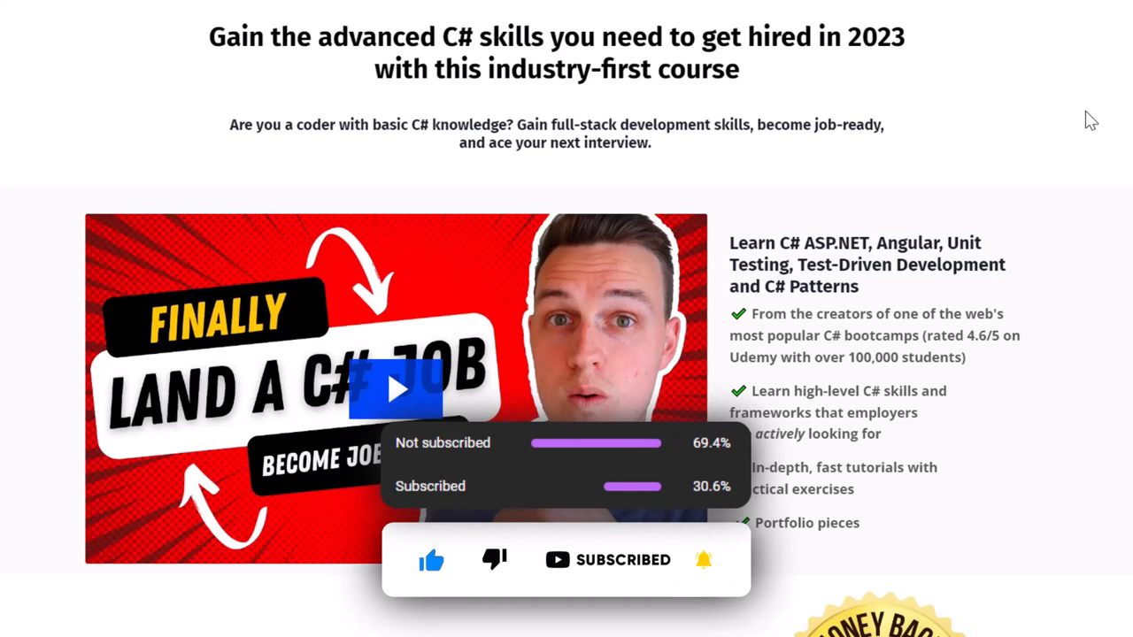
scroll("down", 3)
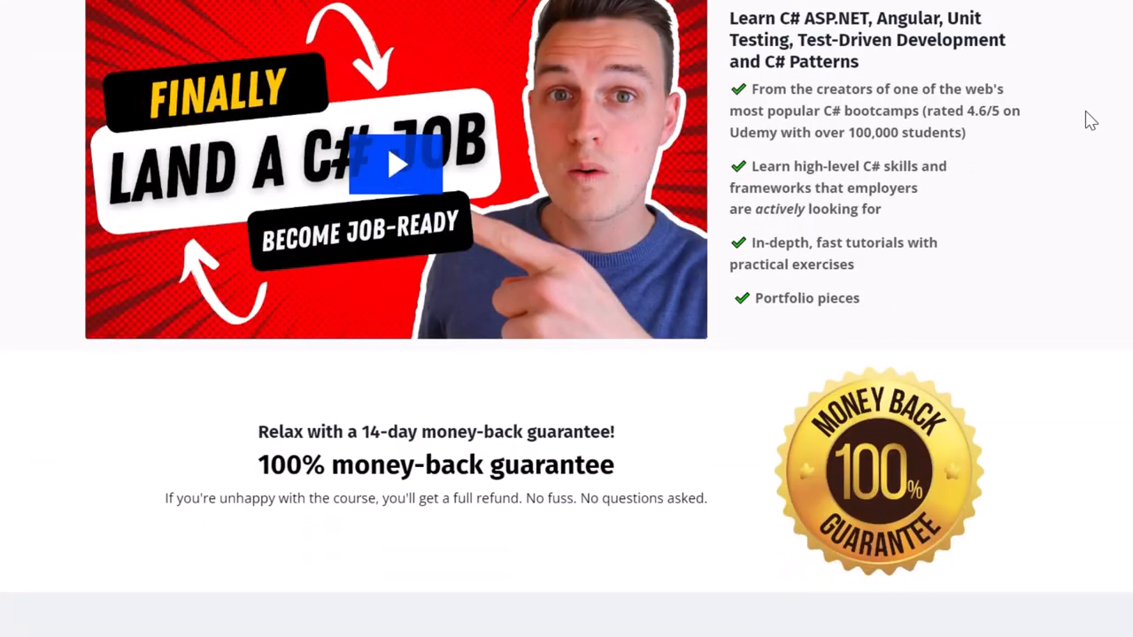